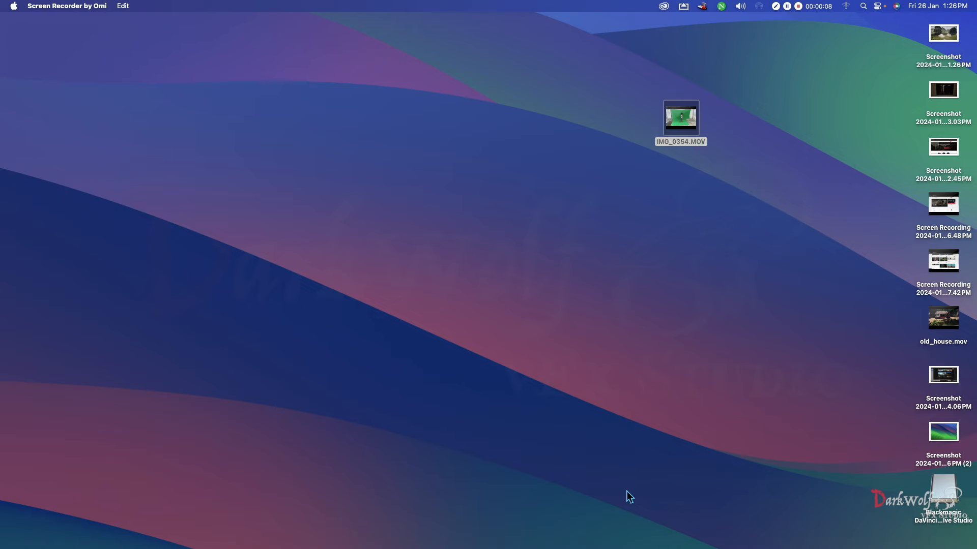
- Open IMG_0354.MOV from the desktop and switch to its DaVinci Resolve Fusion window
double_click(680, 118)
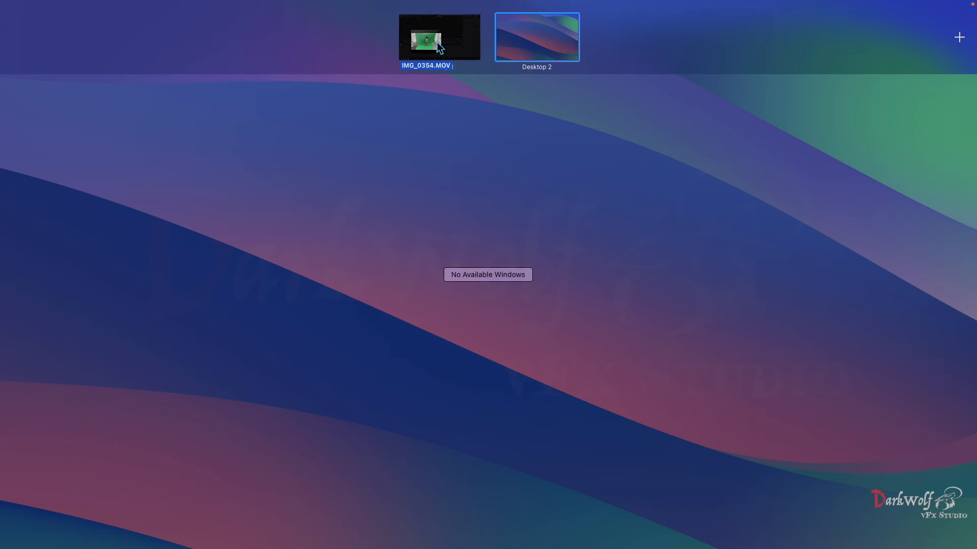
click(439, 36)
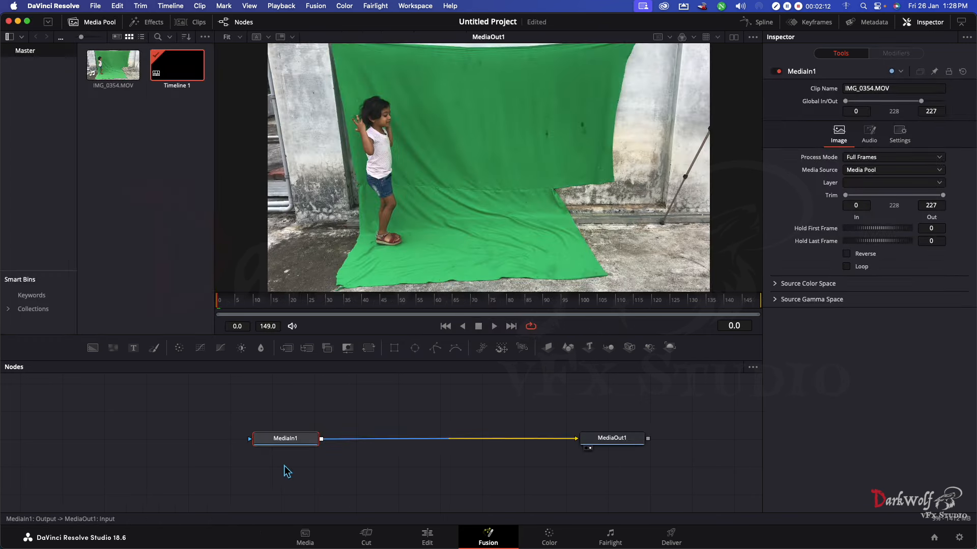
- Add a Delta Keyer after MediaIn1 to key out the green background
click(285, 438)
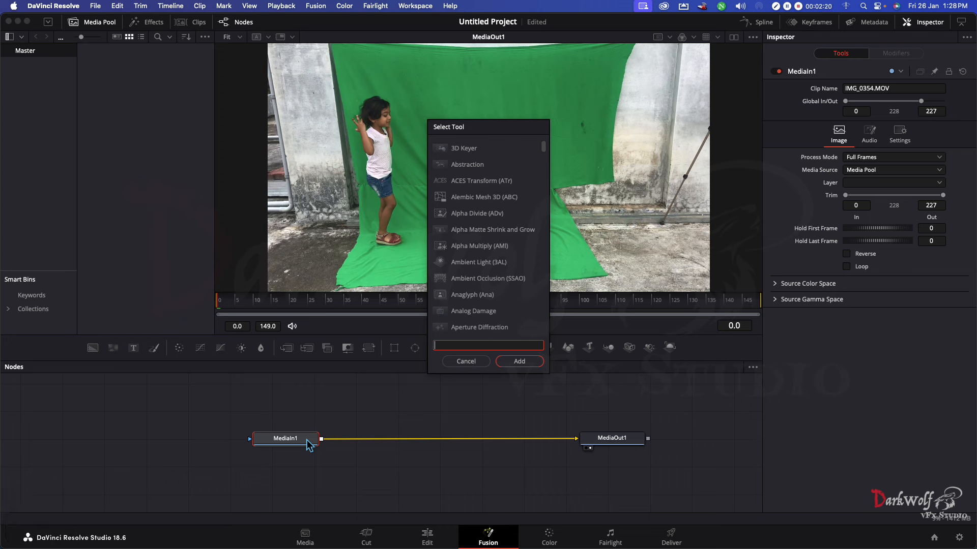
mouse_move(493, 296)
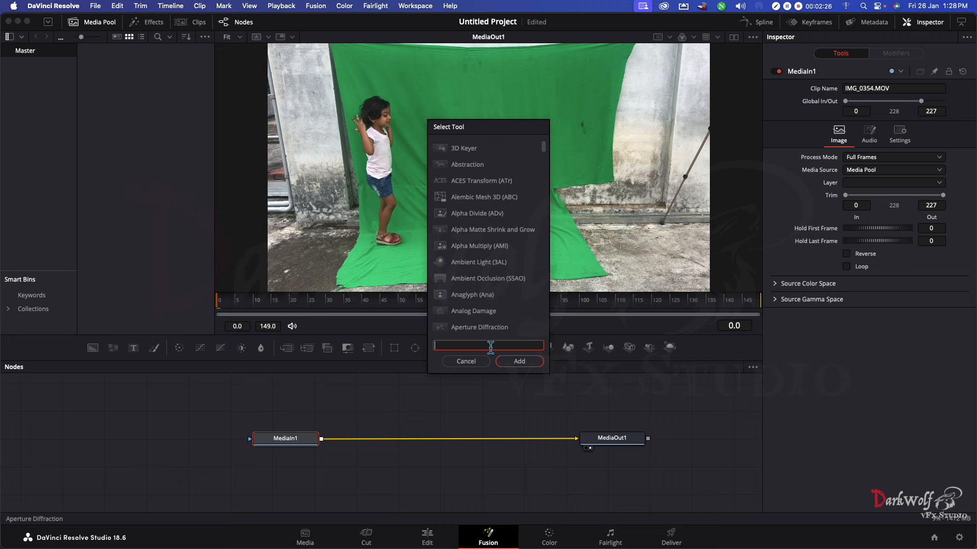
text(delta)
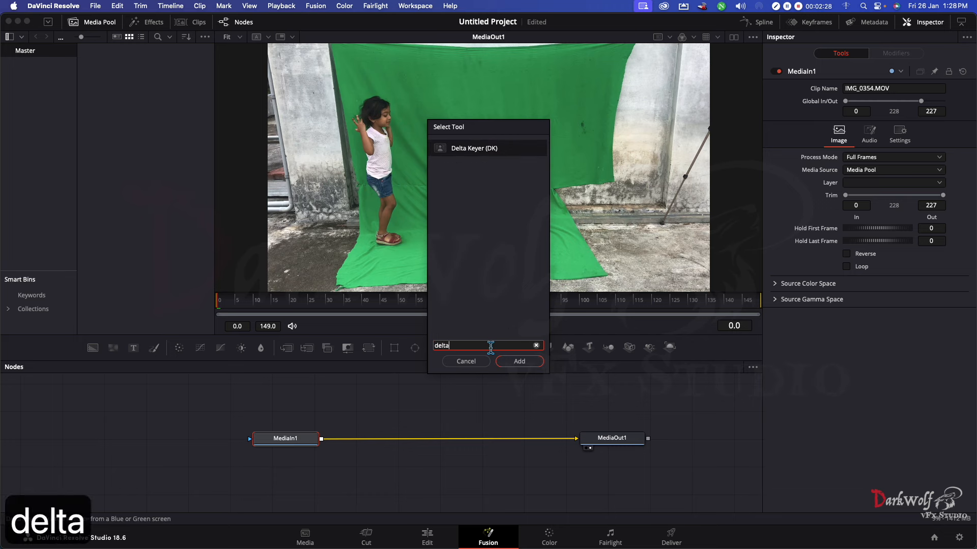
click(519, 361)
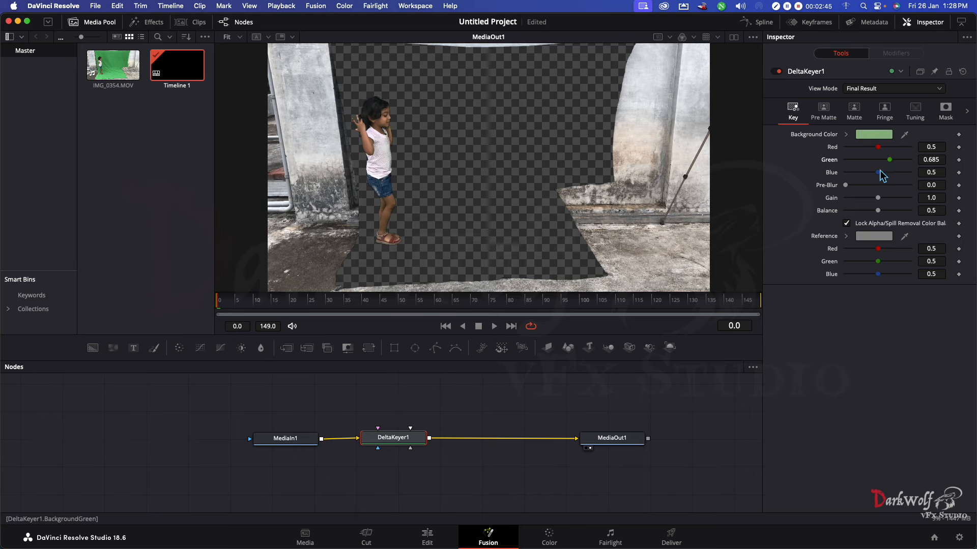
click(611, 436)
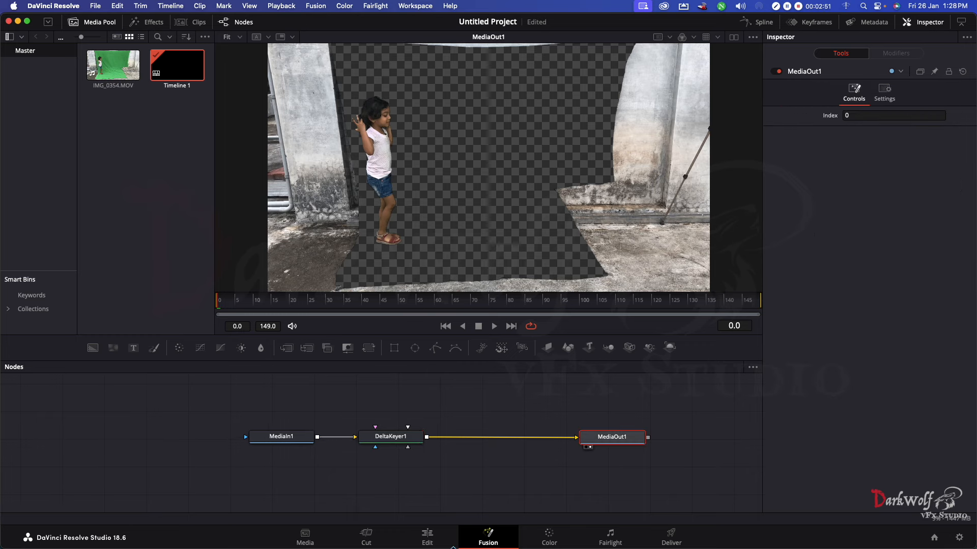
- Crop the keyed clip on all sides using the Edit page Inspector's Cropping section
click(427, 537)
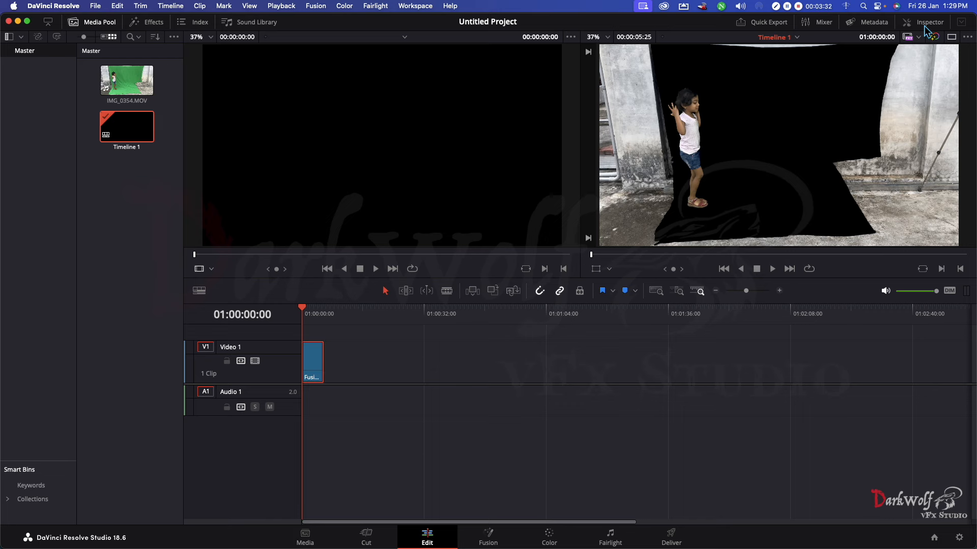
click(930, 22)
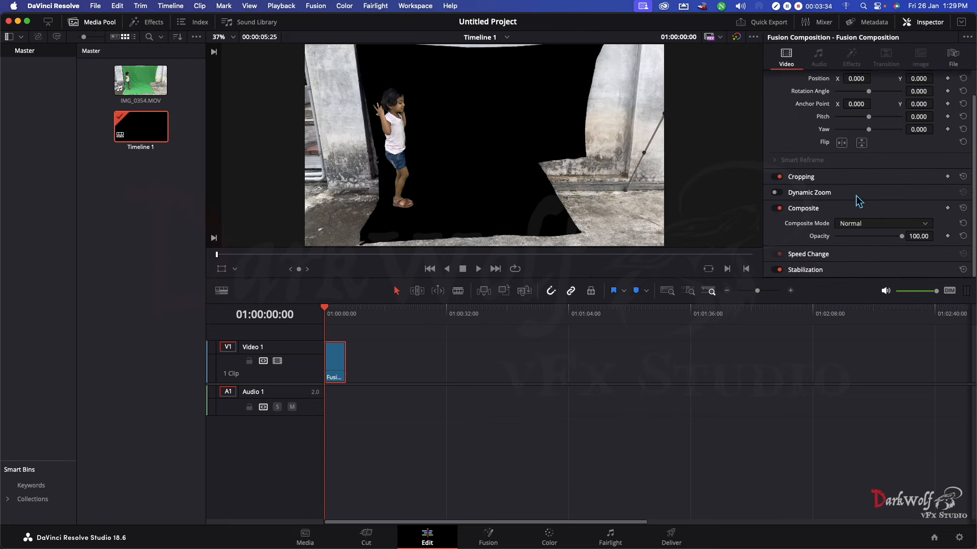
click(801, 176)
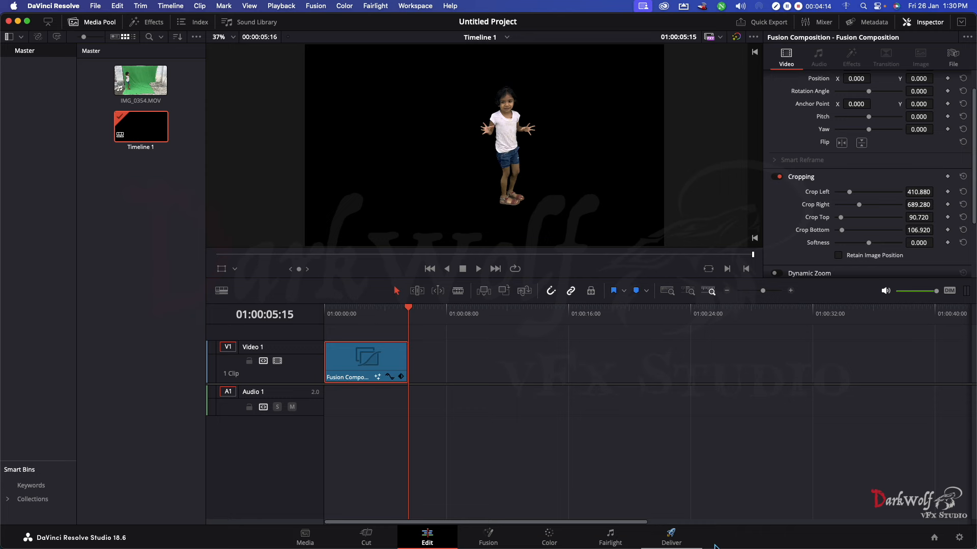
- Name the Deliver export Appus and set its format to PNG
click(671, 537)
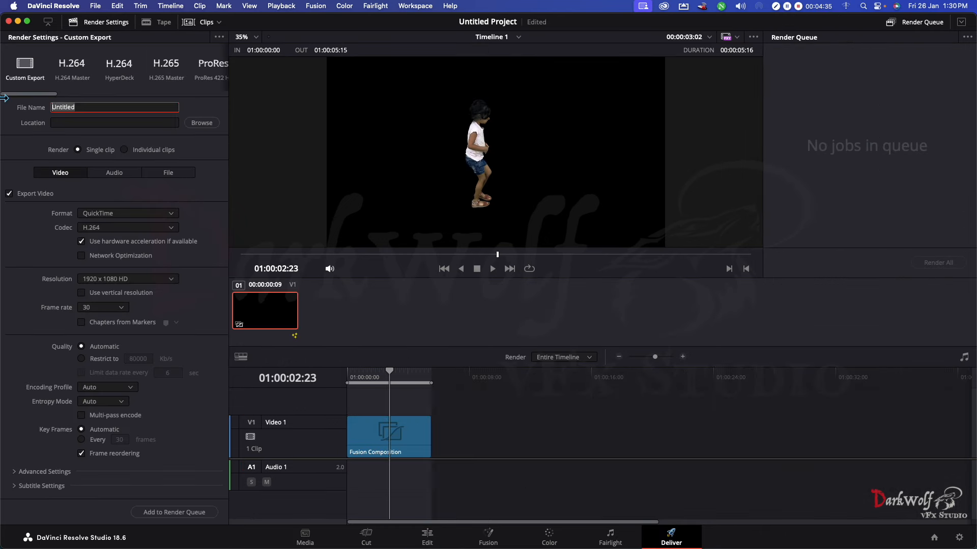
text(Appus)
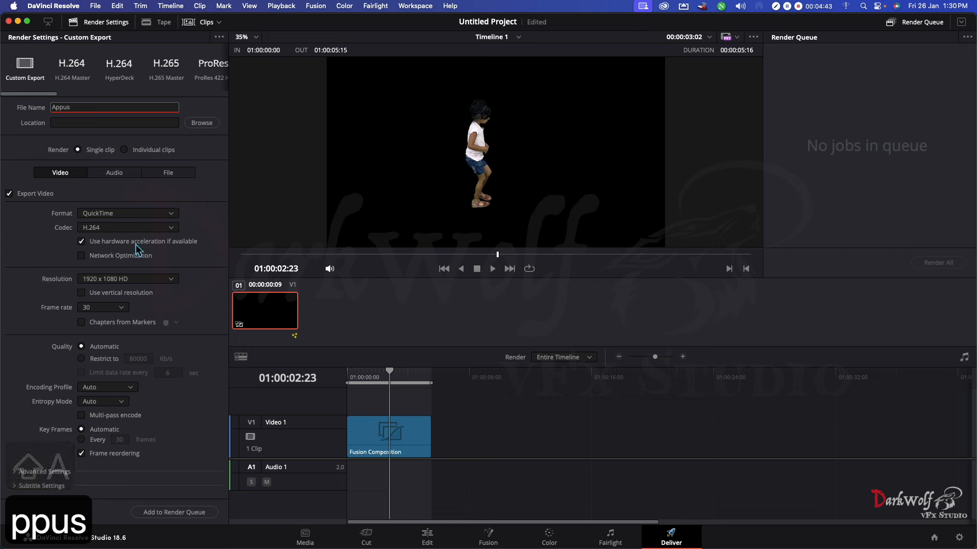
mouse_move(97, 220)
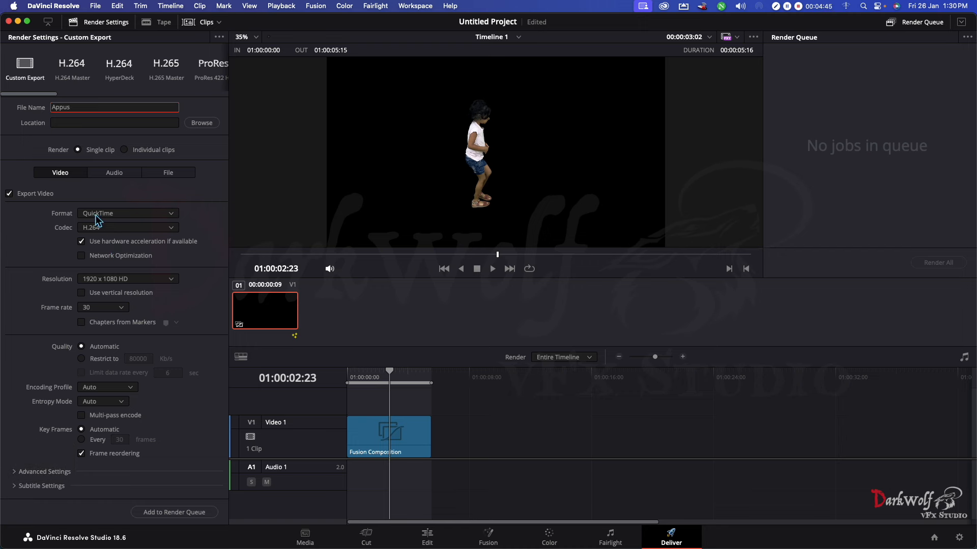
mouse_move(28, 226)
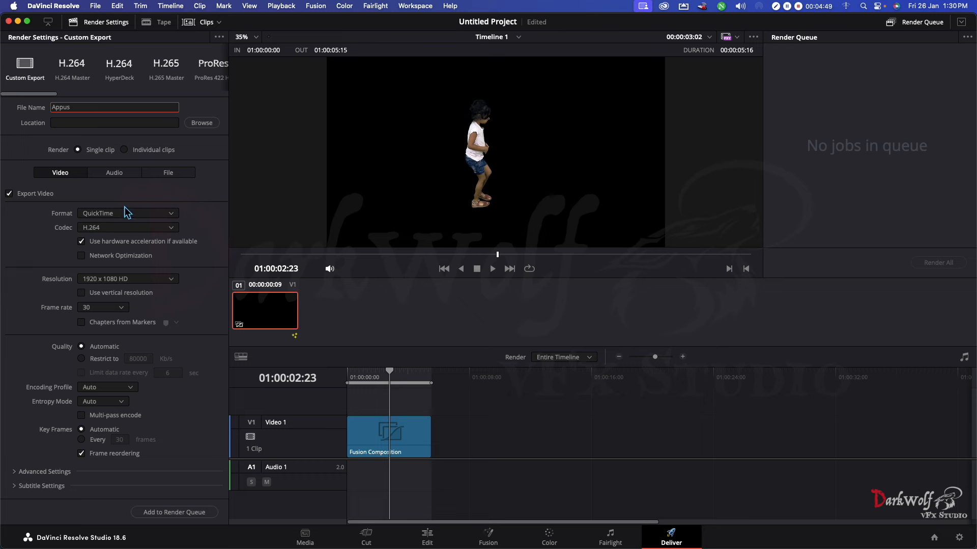
click(127, 213)
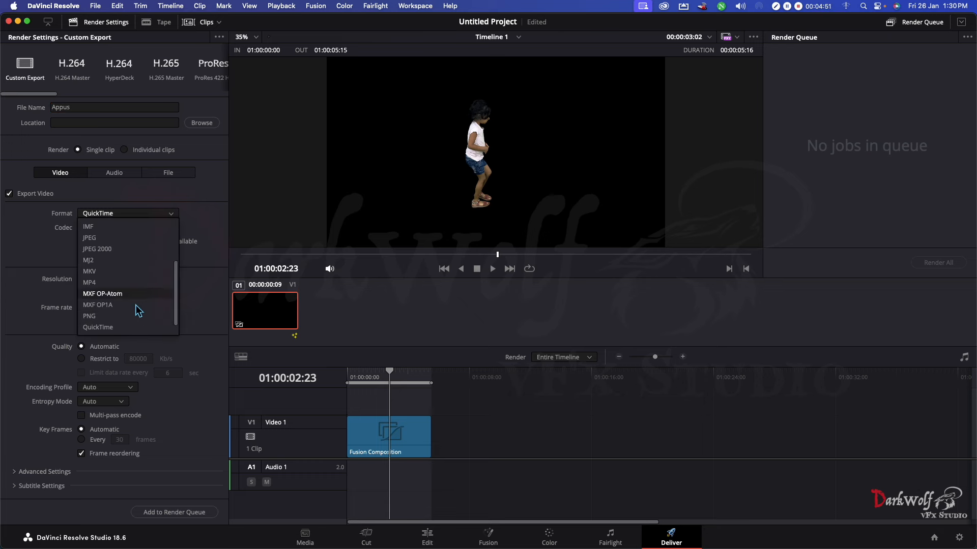
scroll(down, 3)
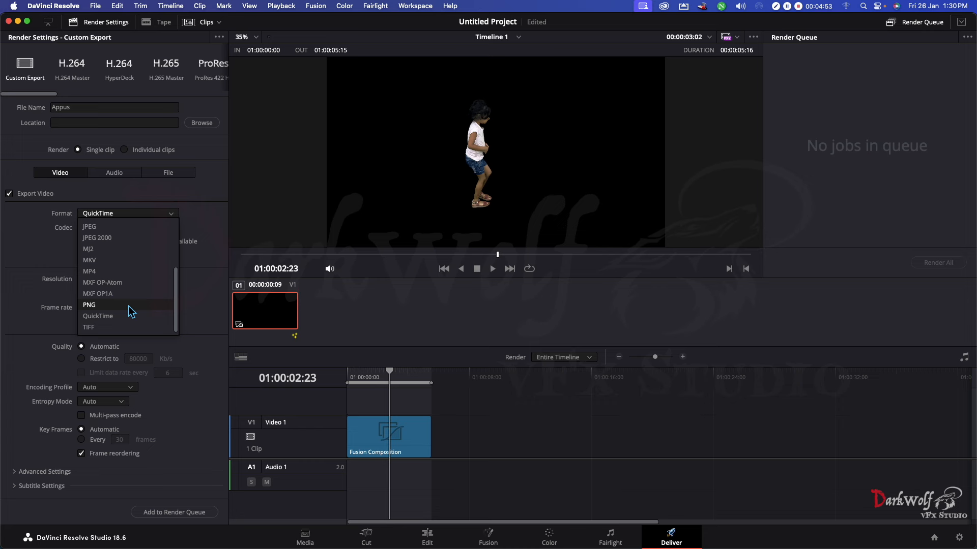
click(89, 304)
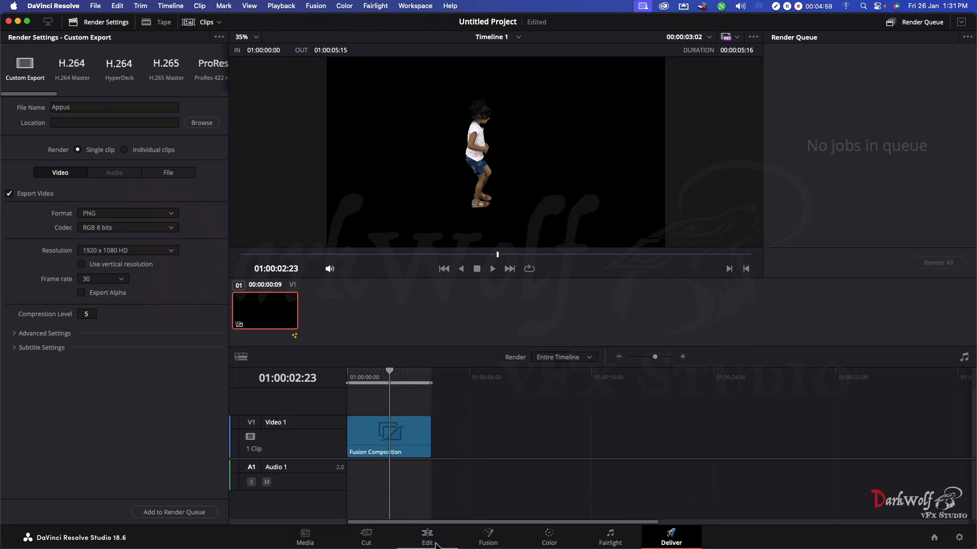
- Save the PNG export to the 3D Work YTB drive with alpha, queued as Job 1
click(488, 538)
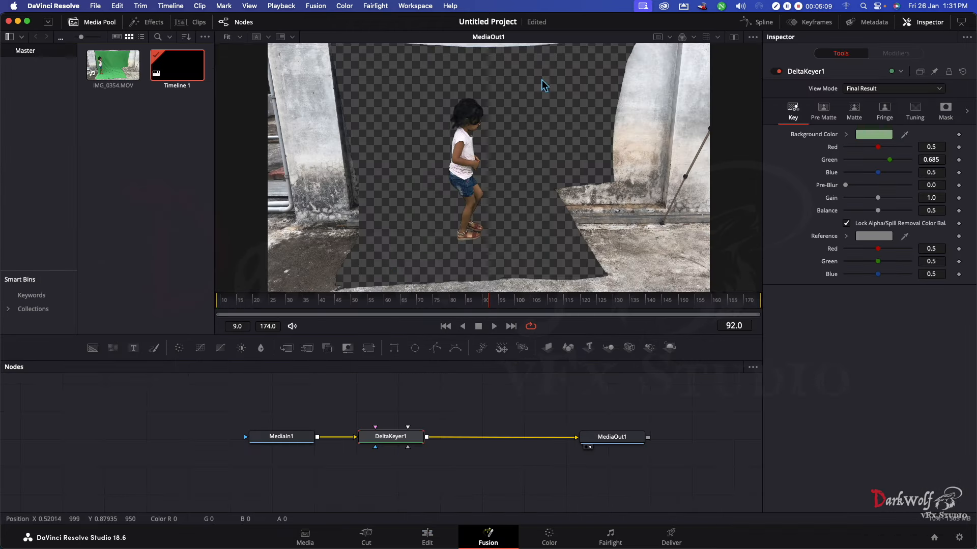
click(671, 537)
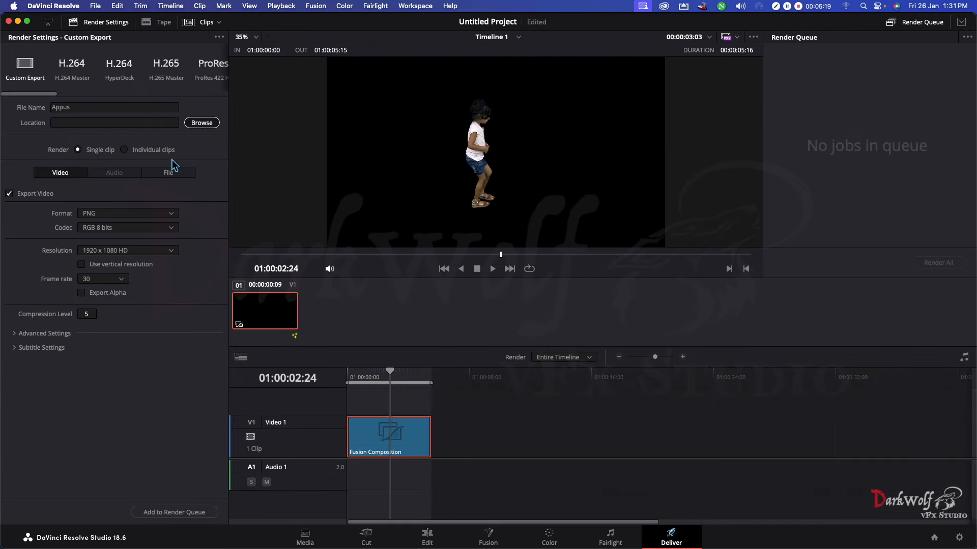
click(202, 122)
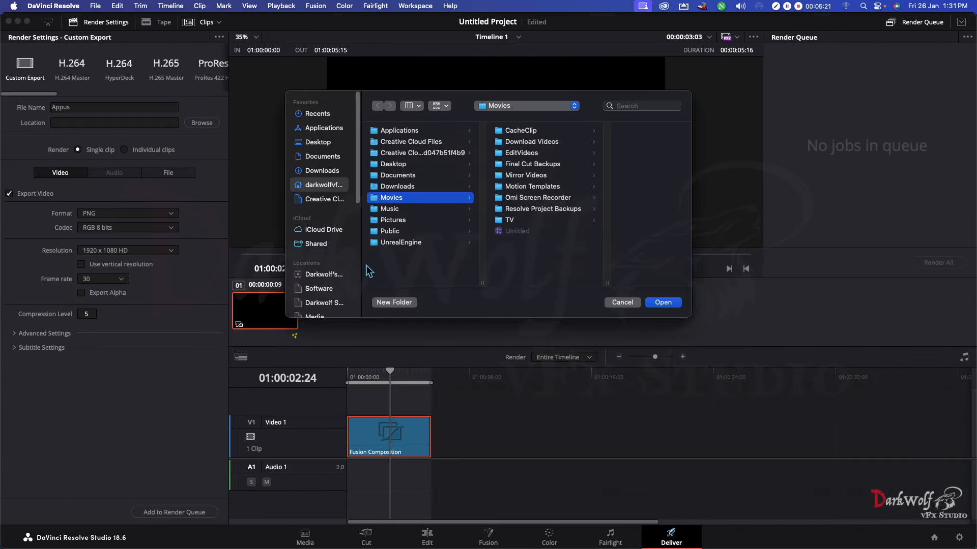
scroll(down, 3)
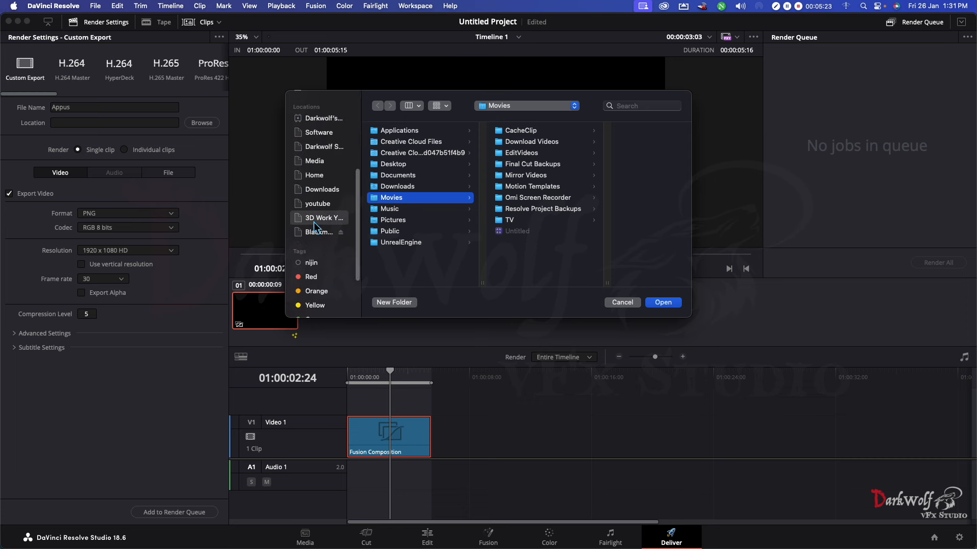
click(662, 302)
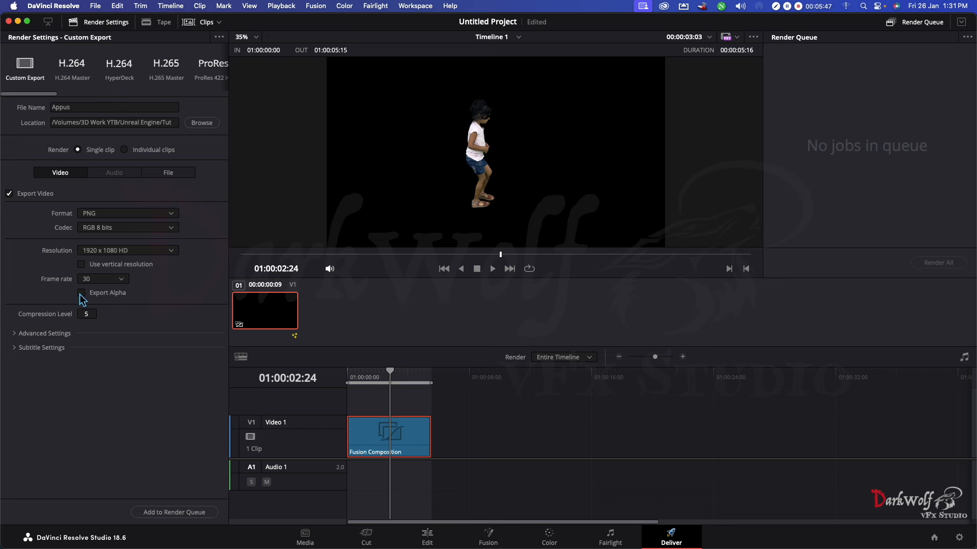
click(81, 293)
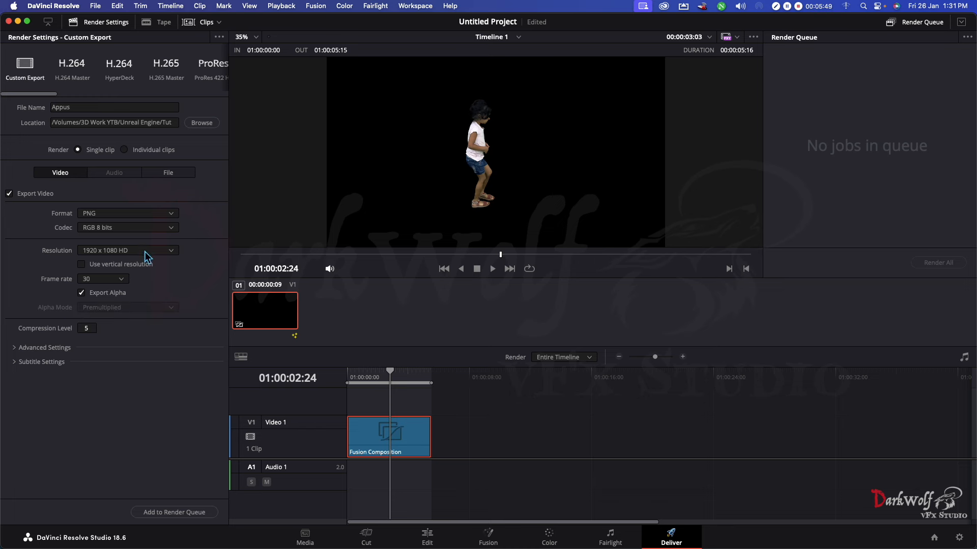
click(174, 512)
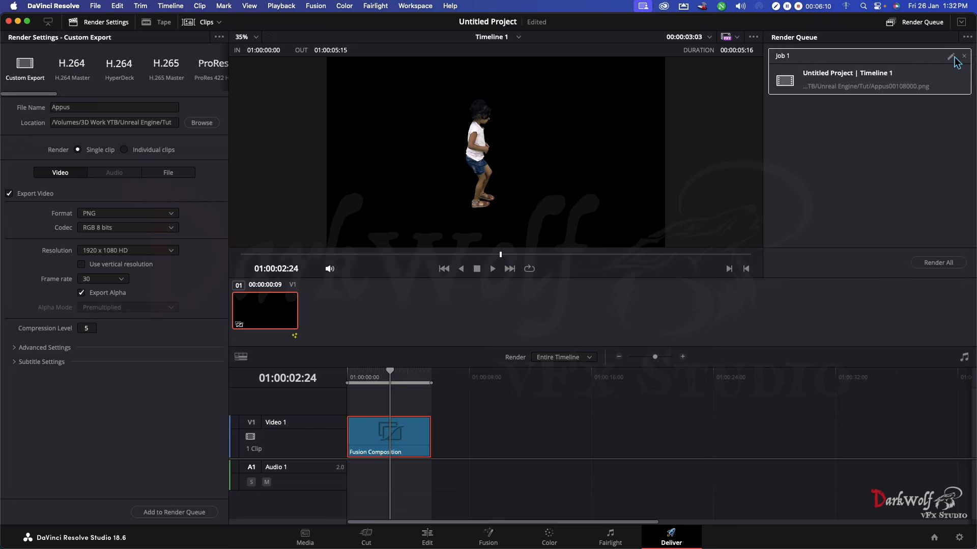
- Render Job 1 to PNG frames and clear its completed render status
click(937, 262)
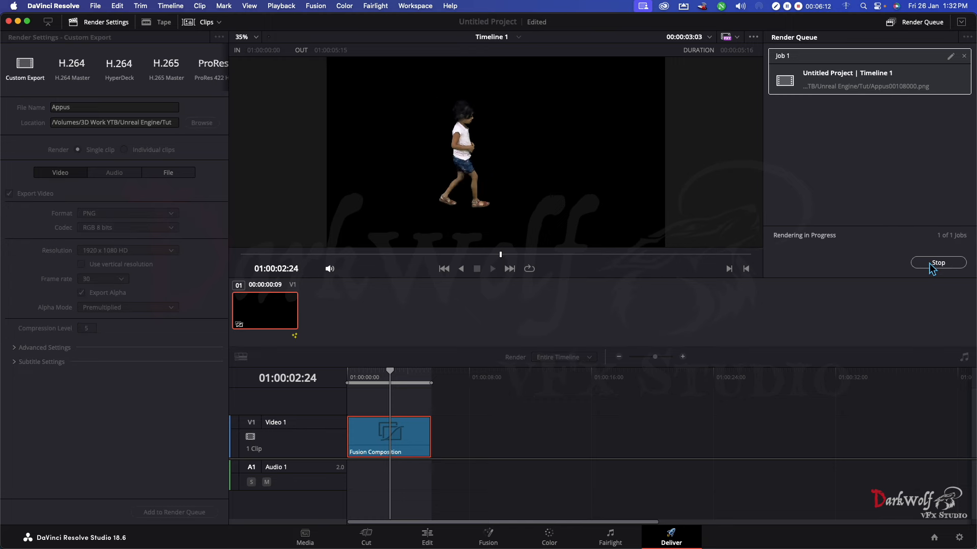
right_click(847, 79)
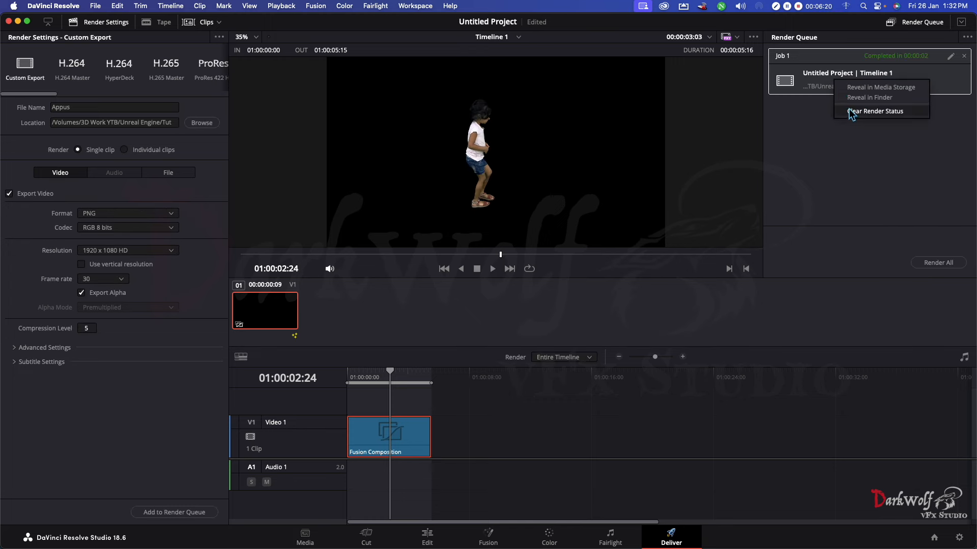
click(868, 97)
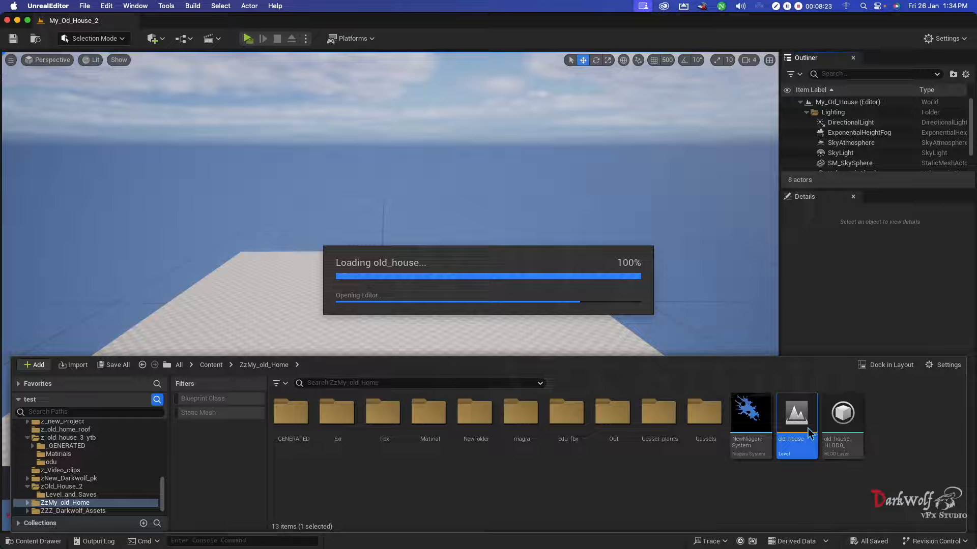
- Open the old_house level and create and enter an Appus folder inside ZzMy_old_Home
double_click(796, 413)
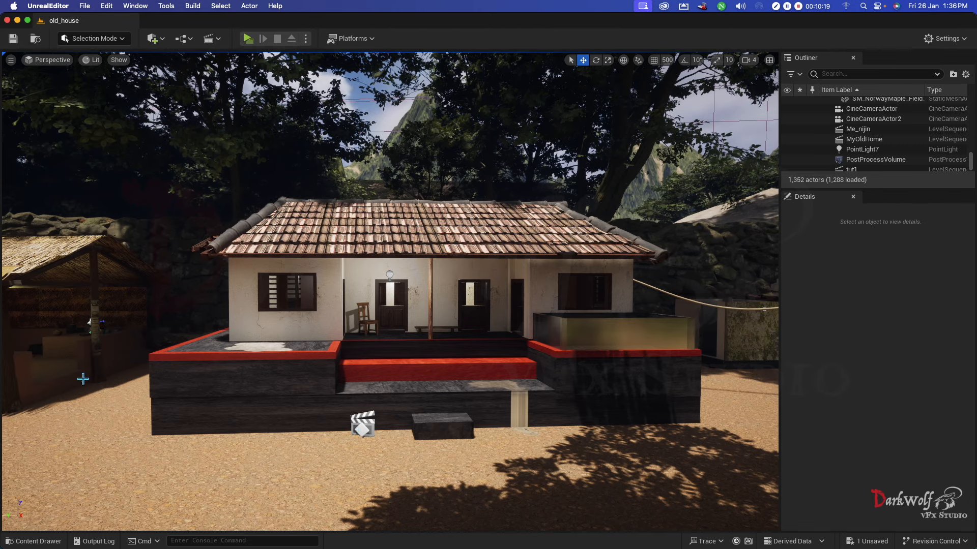
mouse_move(32, 541)
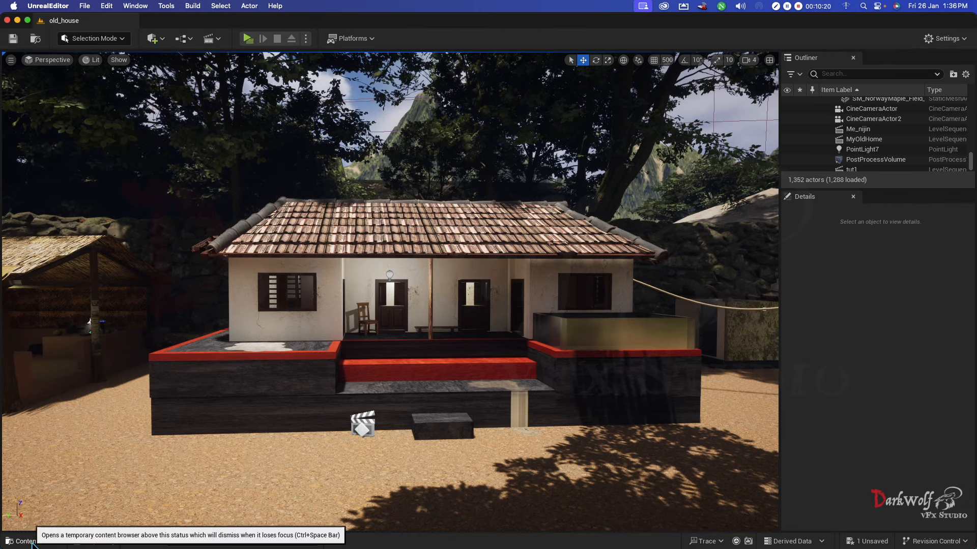
click(33, 541)
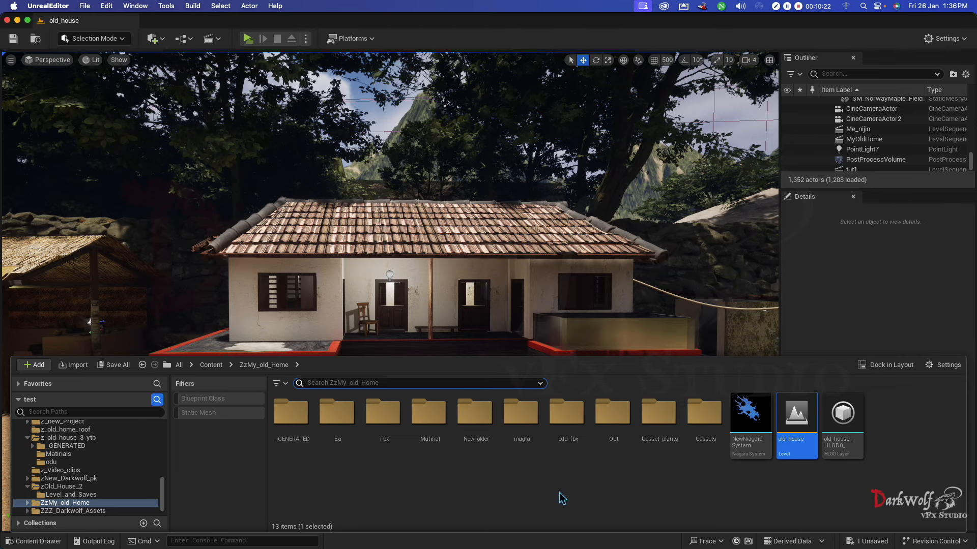
mouse_move(338, 414)
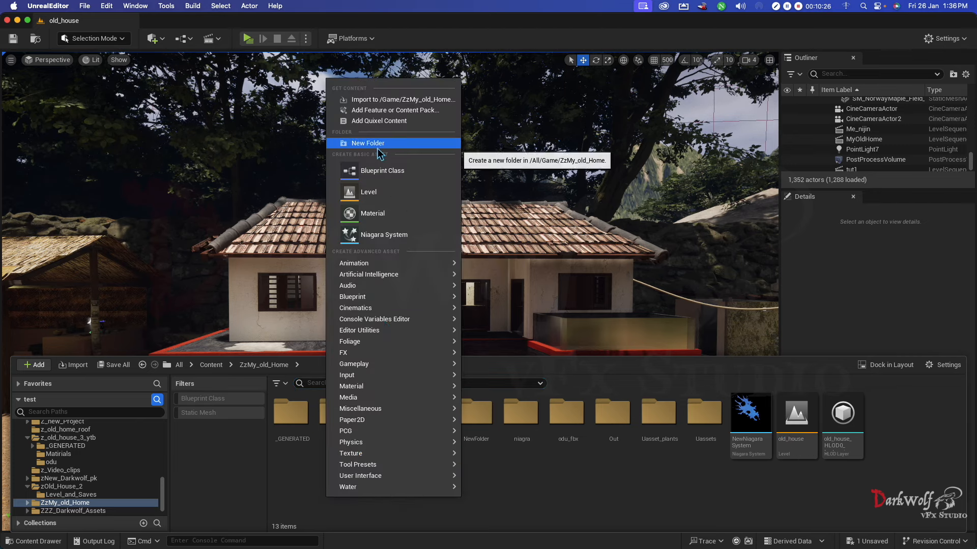
click(367, 144)
text(Appus)
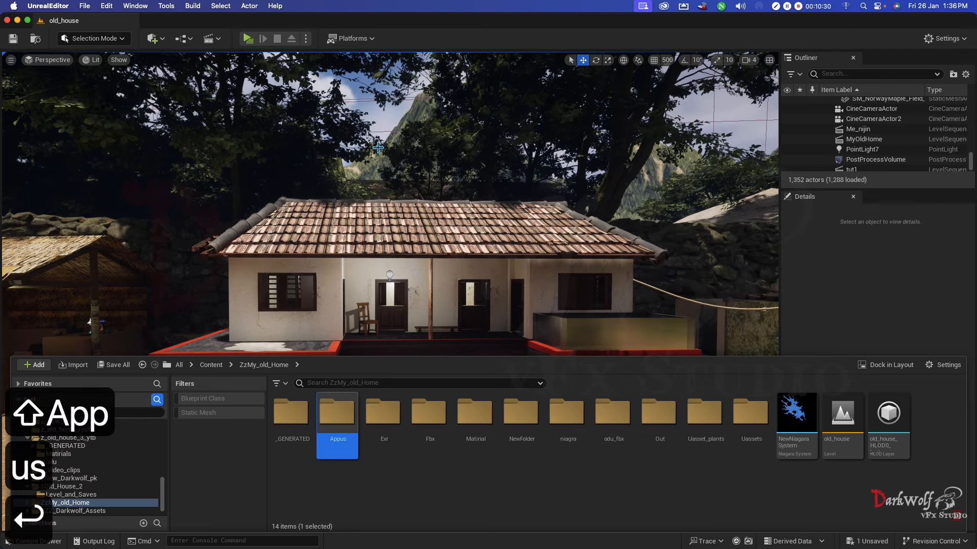
double_click(337, 413)
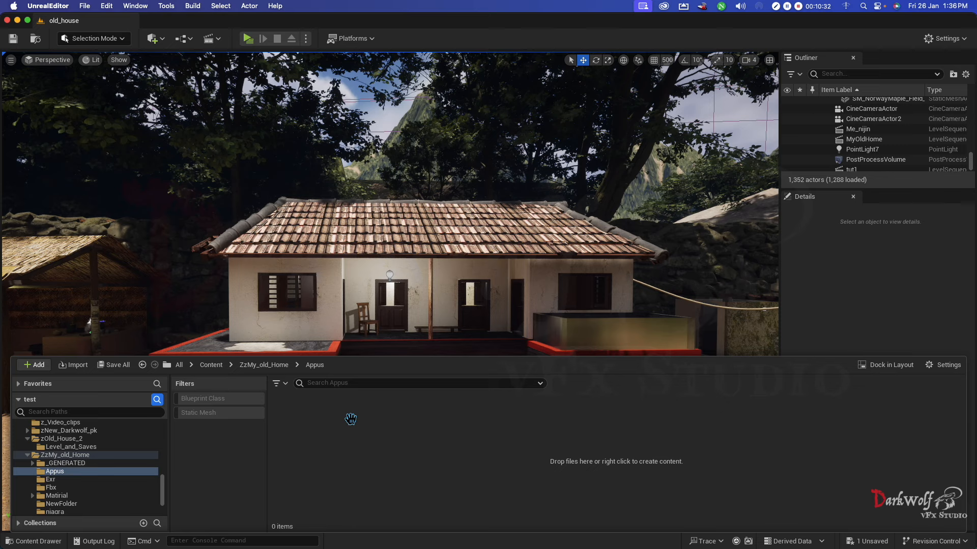
- Bring up the asset creation menu in the empty Appus folder
right_click(351, 419)
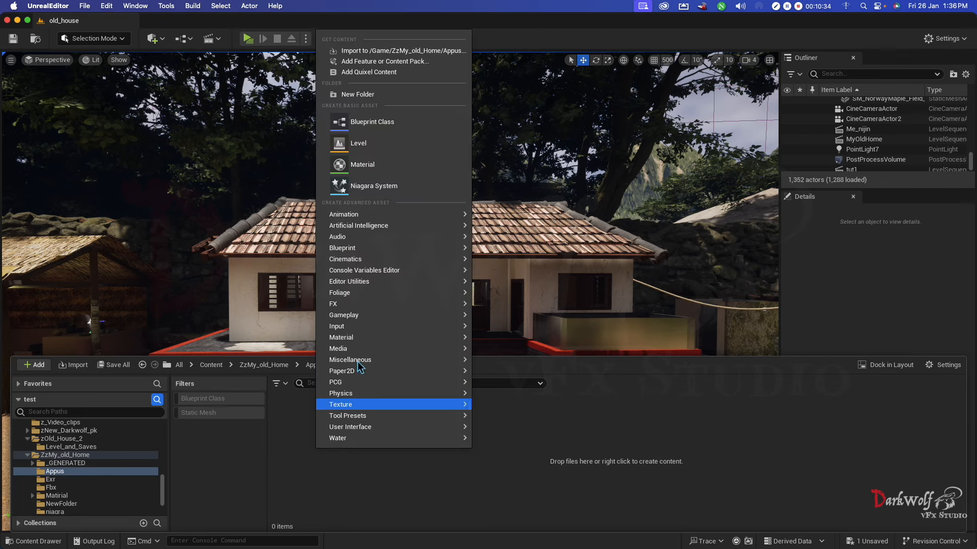
mouse_move(336, 326)
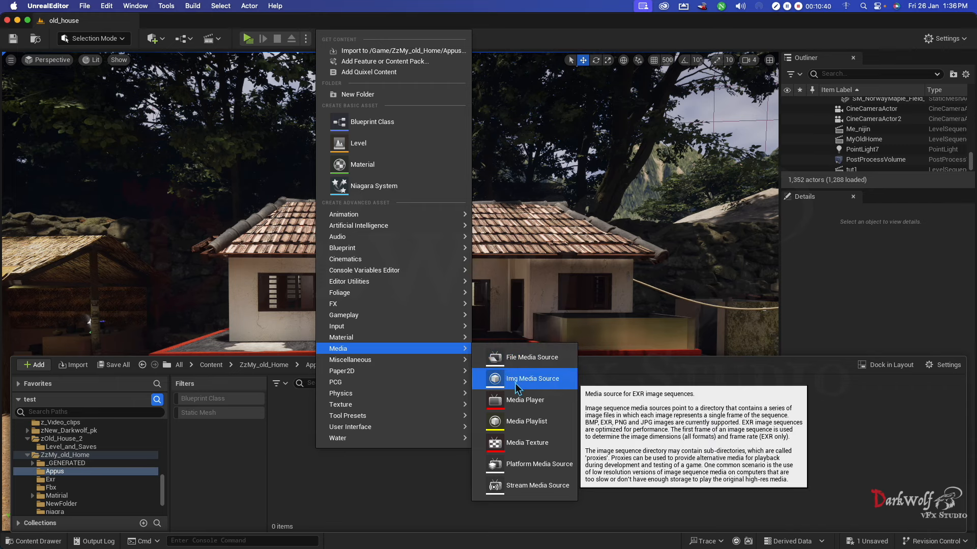
mouse_move(537, 388)
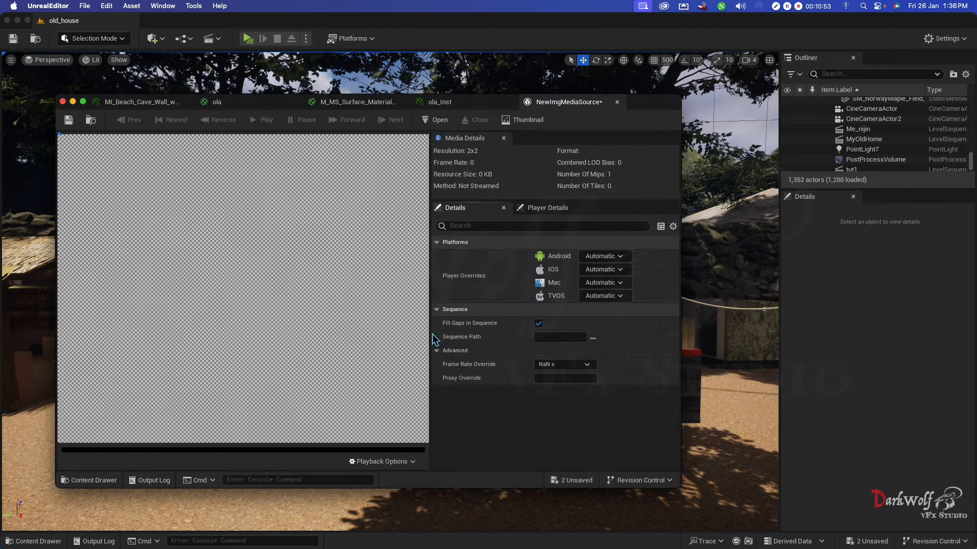
mouse_move(461, 337)
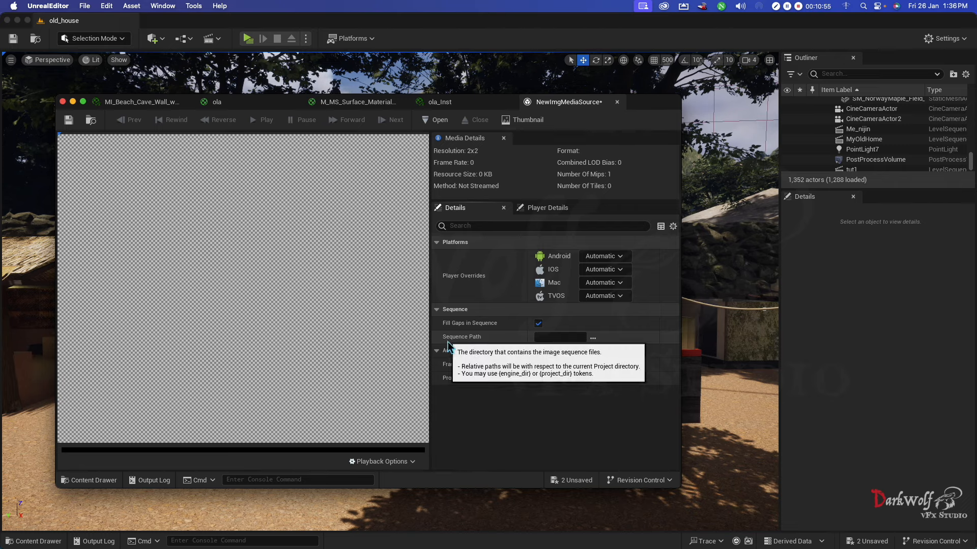
mouse_move(566, 346)
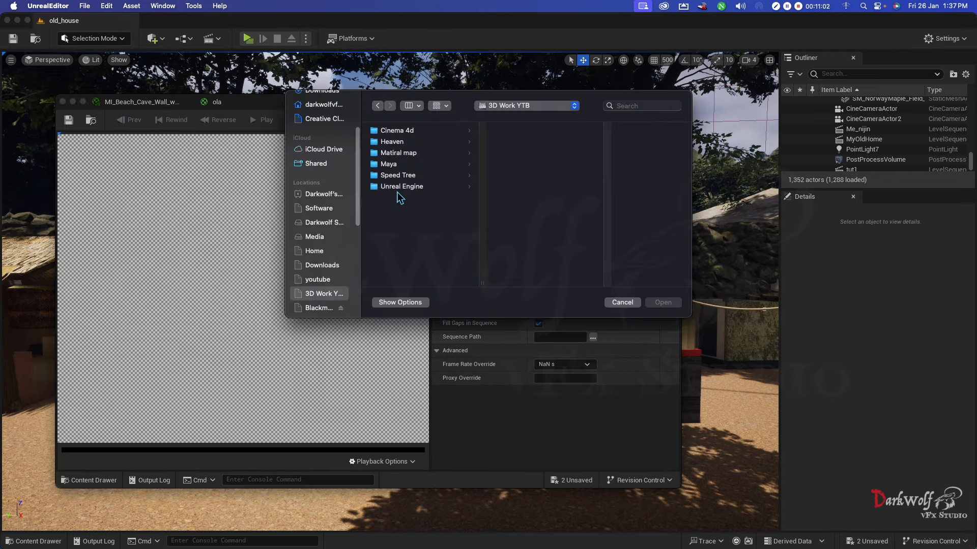
- Point NewImgMediaSource's sequence path to Unreal Engine > Tut > Appus00108000.png and save
click(401, 186)
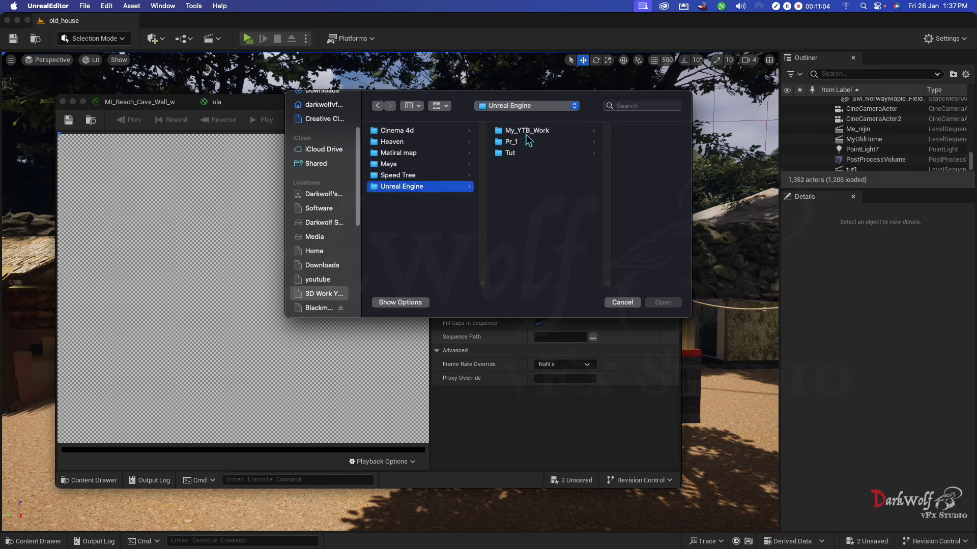
click(508, 153)
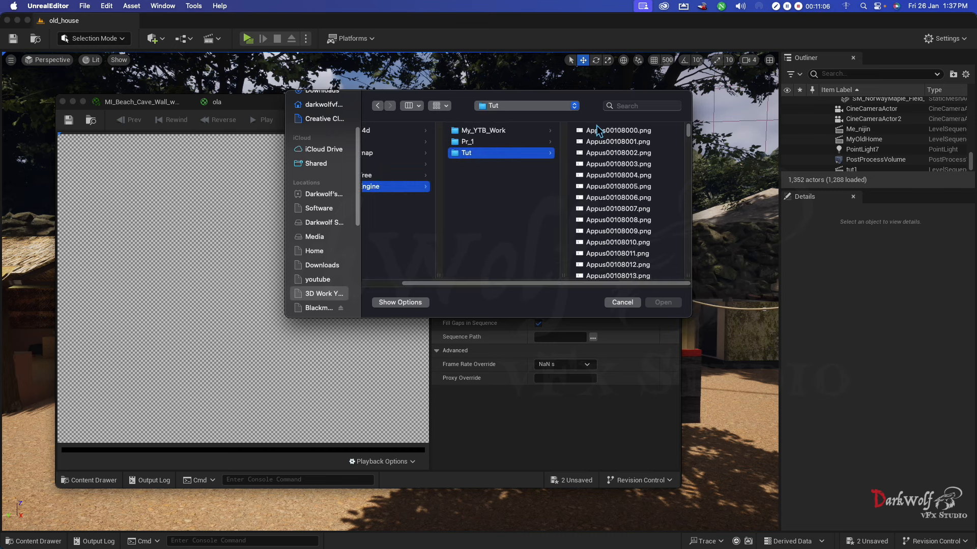
click(617, 130)
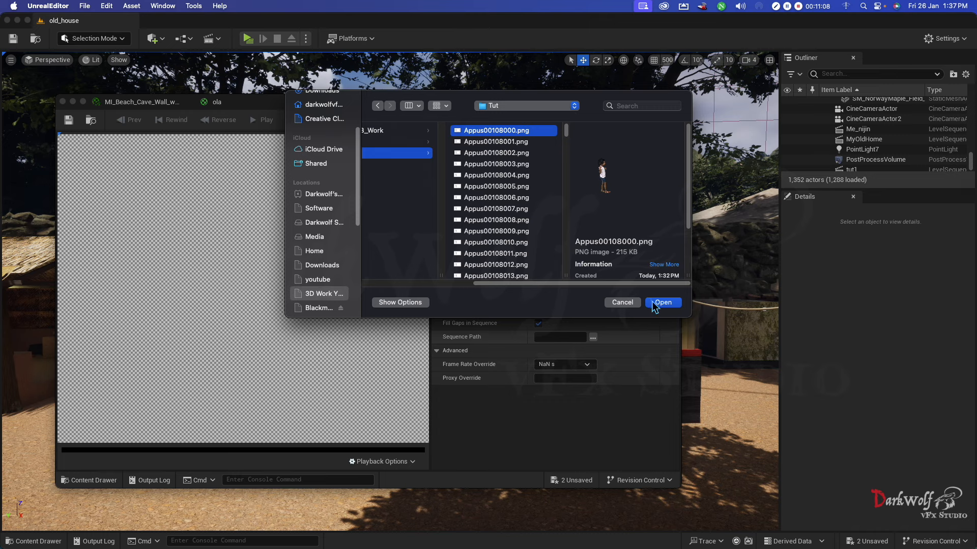
click(663, 302)
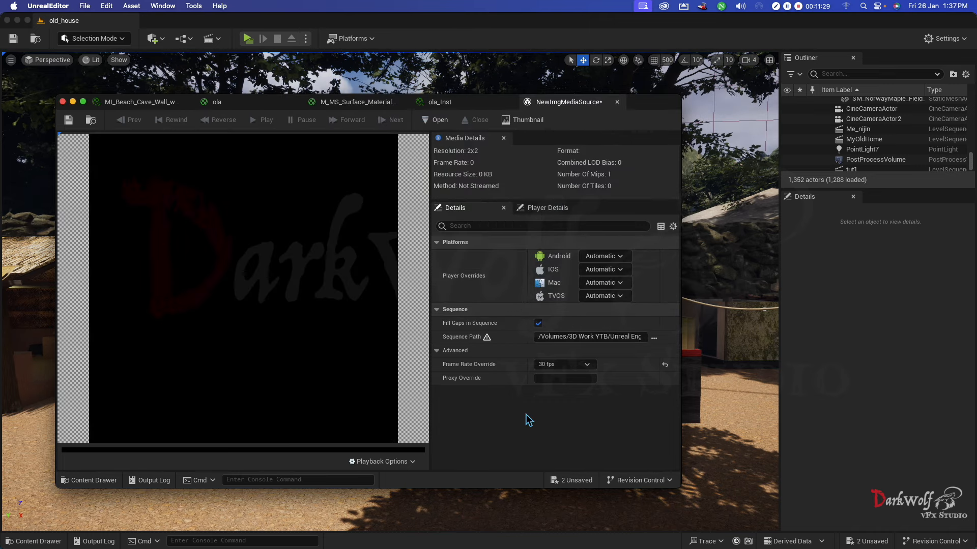
mouse_move(538, 377)
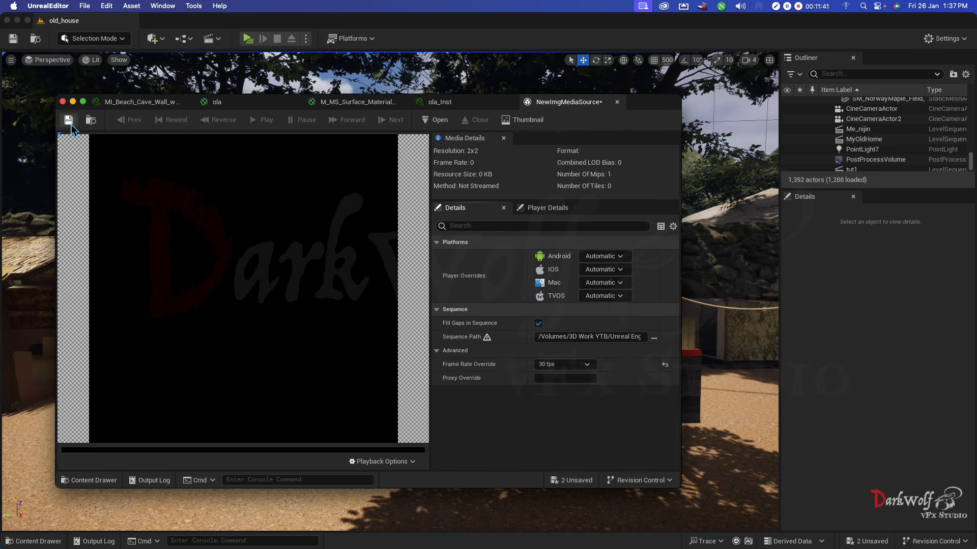
click(68, 120)
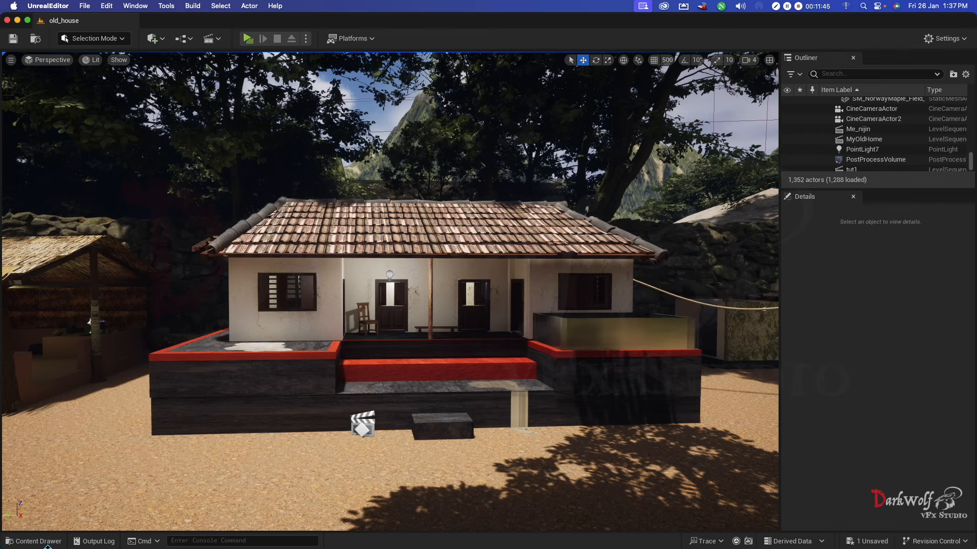
- Open the Content Drawer to reach the NewImgMediaSource asset for the media plate
click(34, 541)
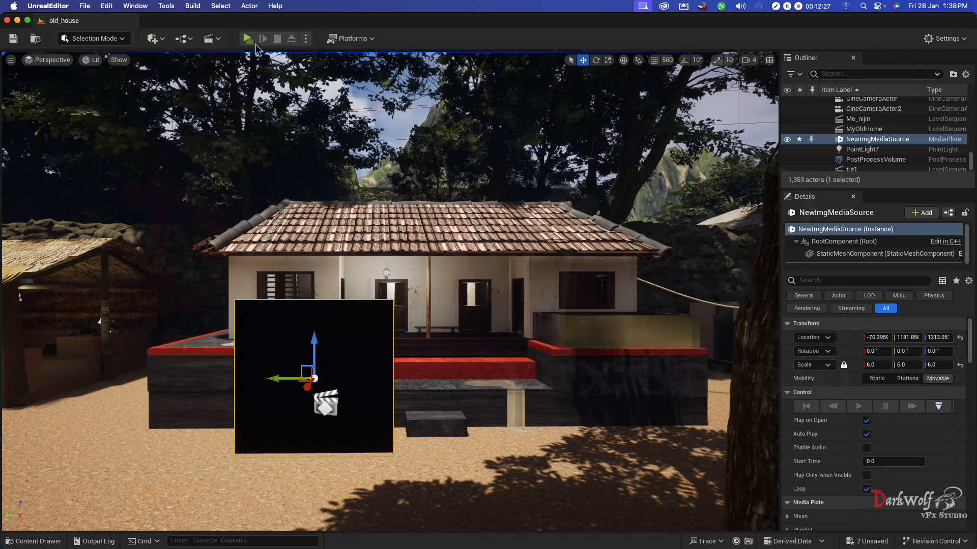
mouse_move(247, 39)
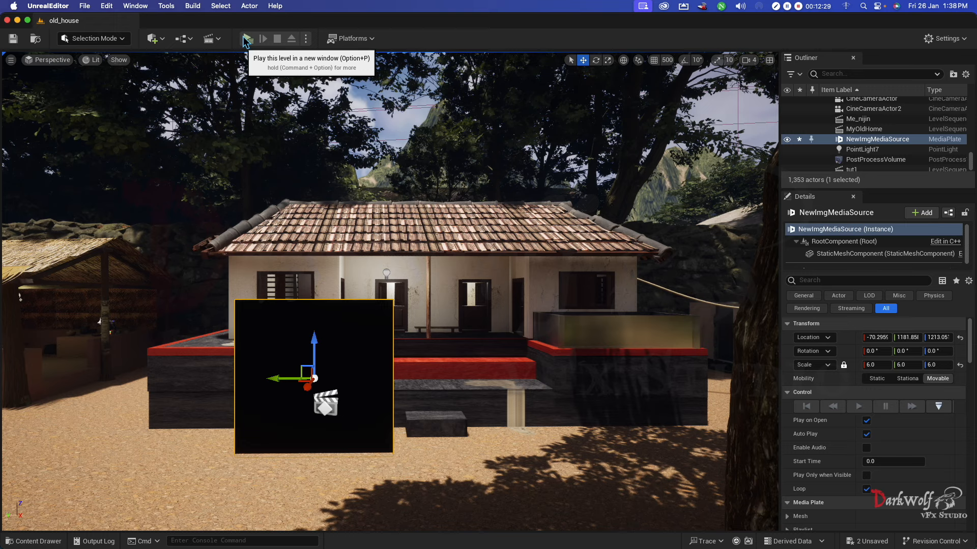
- Test-play the old_house level in a standalone preview window
click(247, 39)
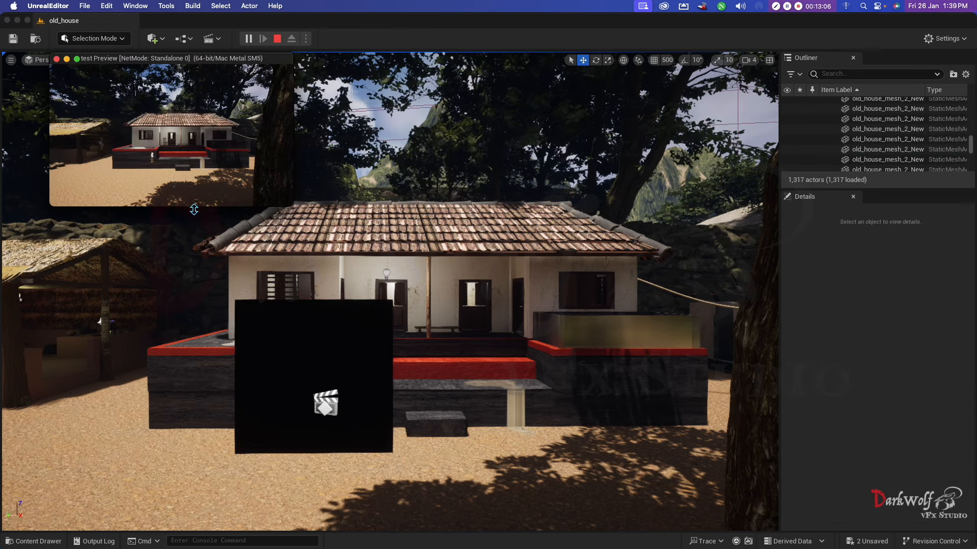
mouse_move(95, 163)
text(12)
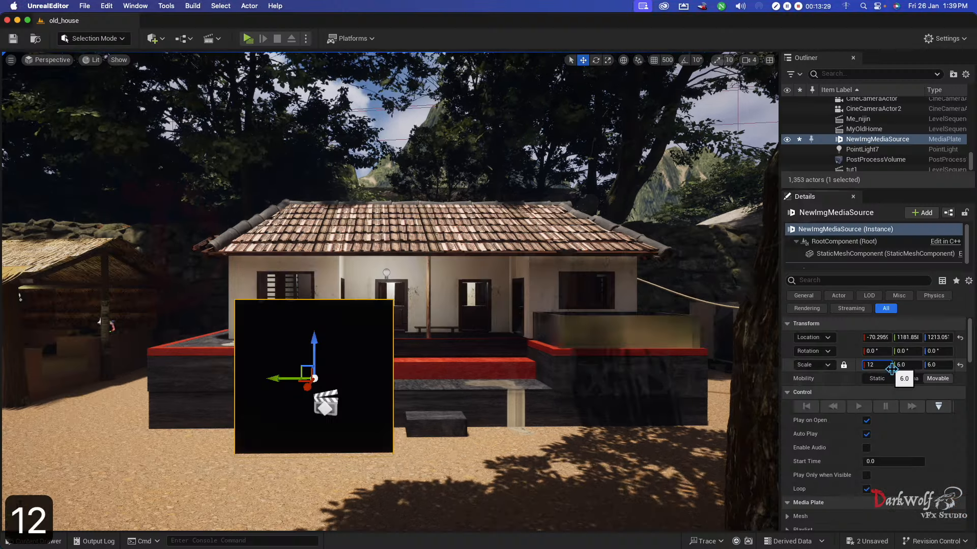
- Commit the media plate's uniform scale of 12 and bring up the Quick Add actor list
click(248, 38)
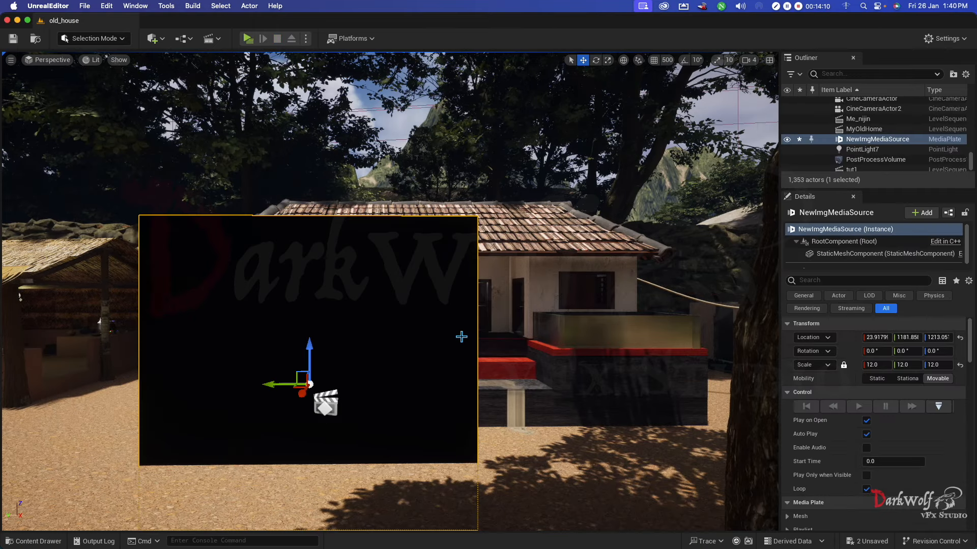
mouse_move(745, 252)
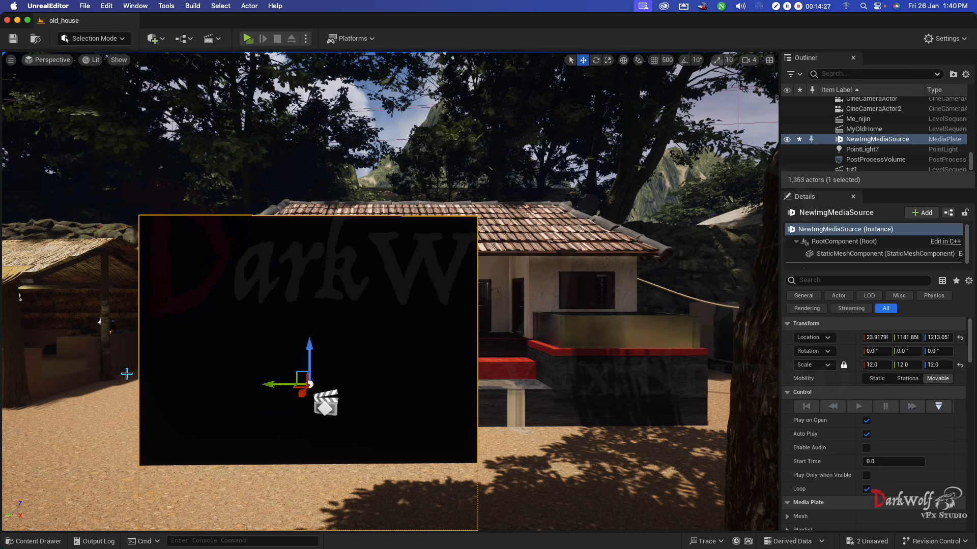
click(153, 38)
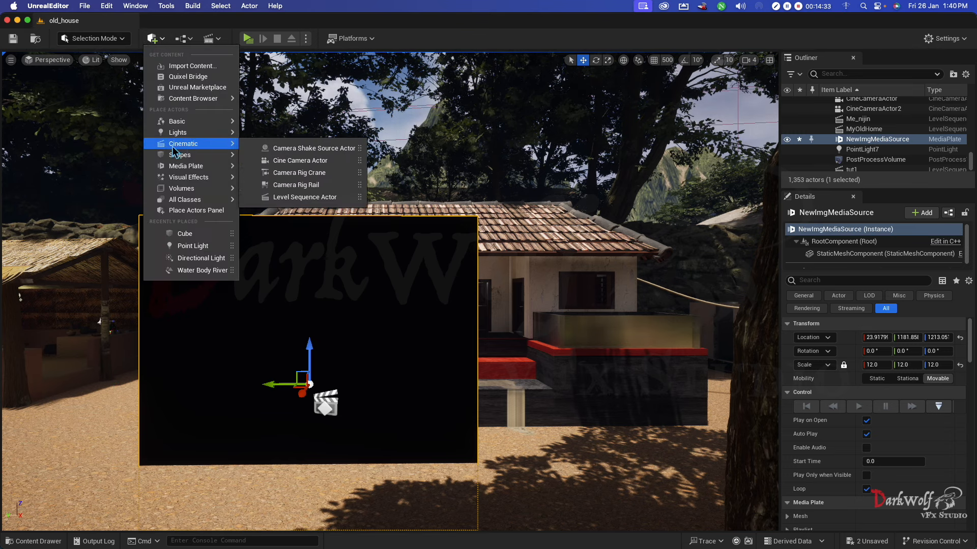
mouse_move(299, 172)
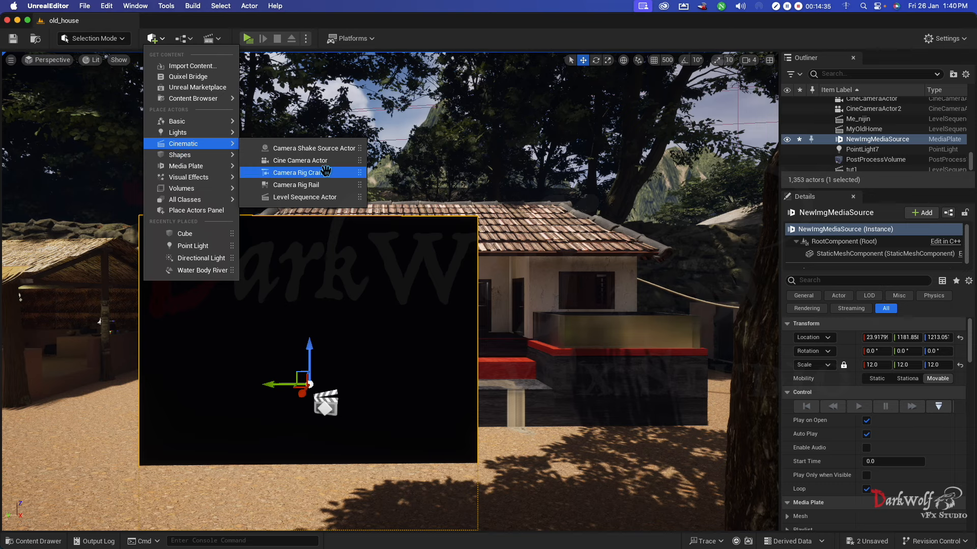
- Place a Cine Camera Actor, snap it to the current view, and pilot CineCameraActor3
click(300, 160)
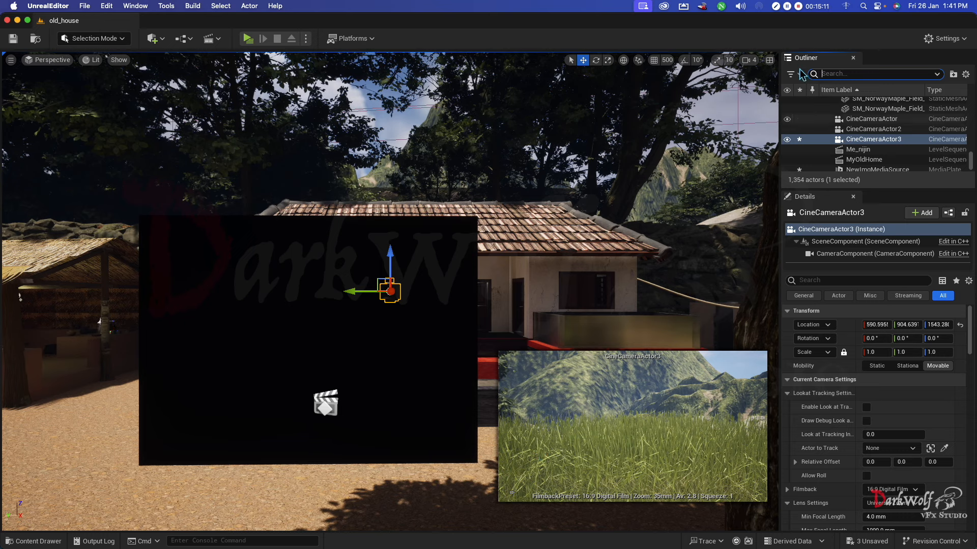
mouse_move(874, 139)
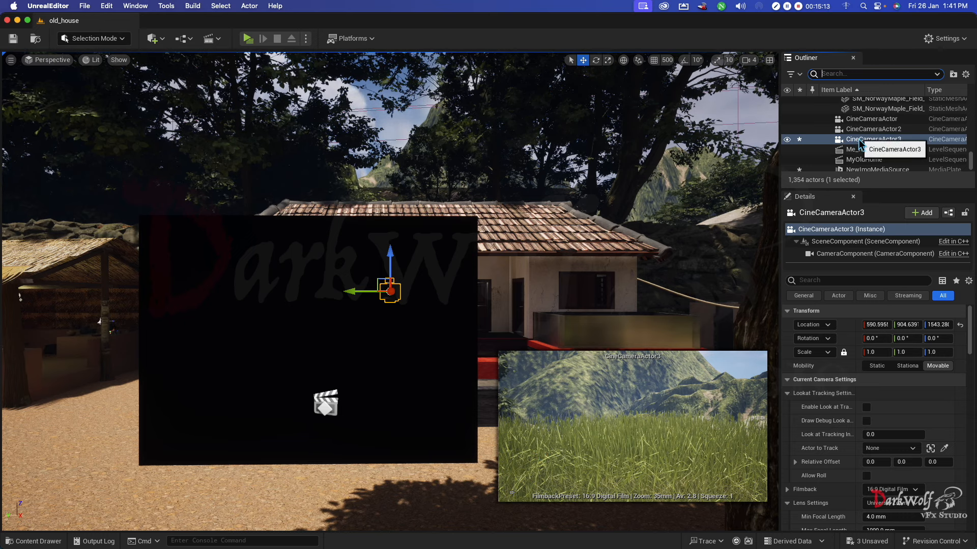
right_click(874, 139)
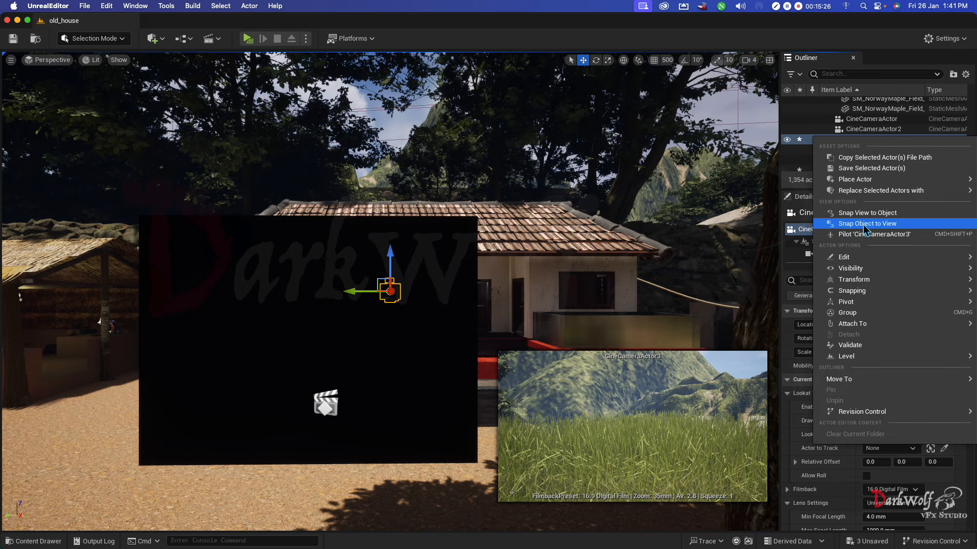
click(868, 224)
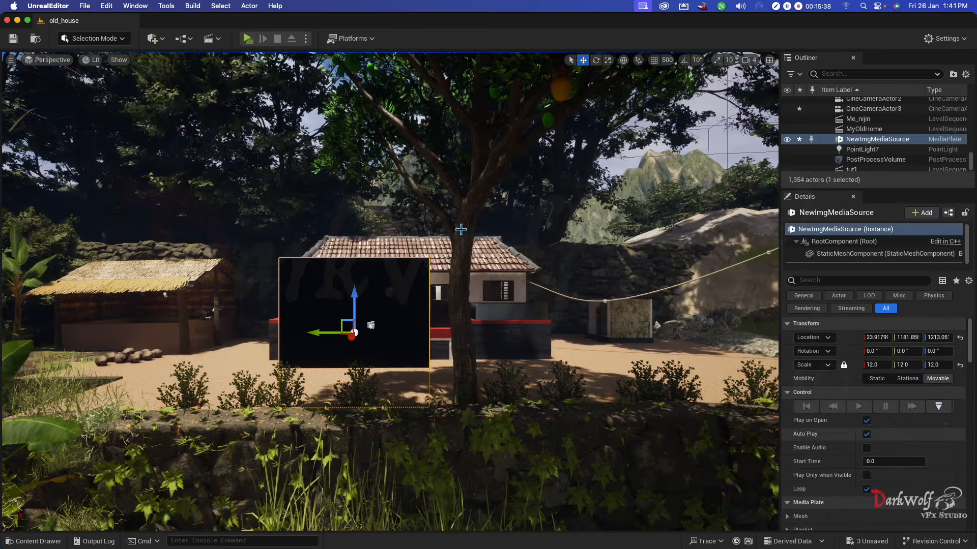
click(51, 60)
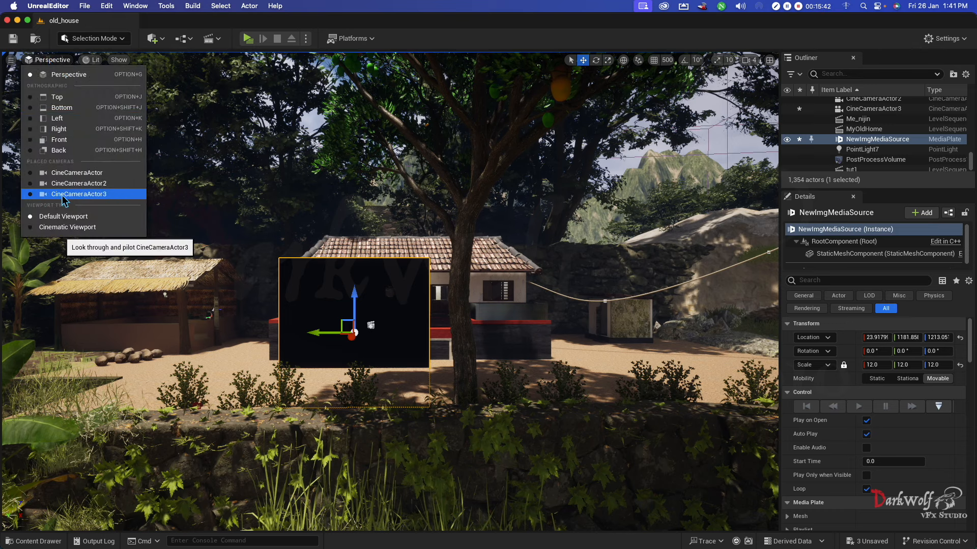
click(79, 194)
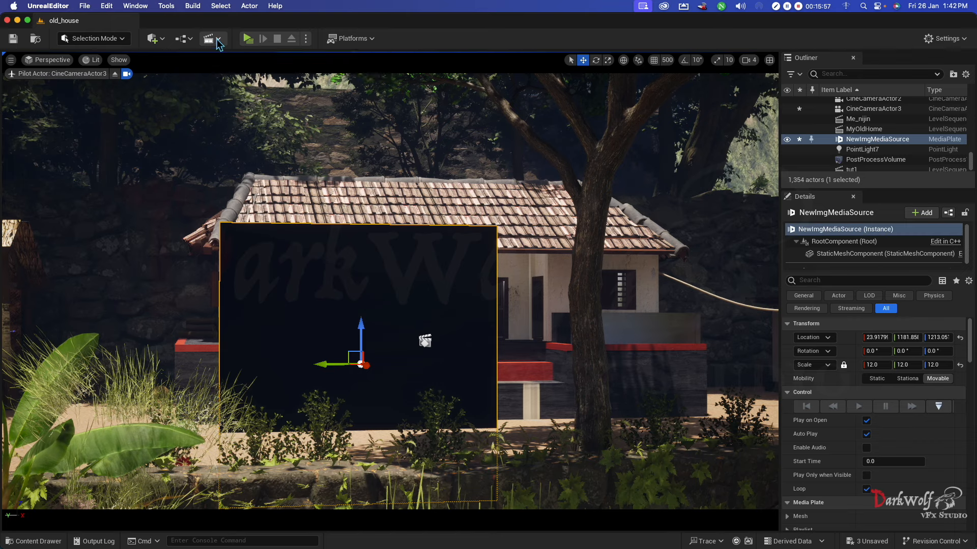
- Add a level sequence from Cinematics, saving NewLevelSequence into the z_old_house_3_ytb folder
click(209, 38)
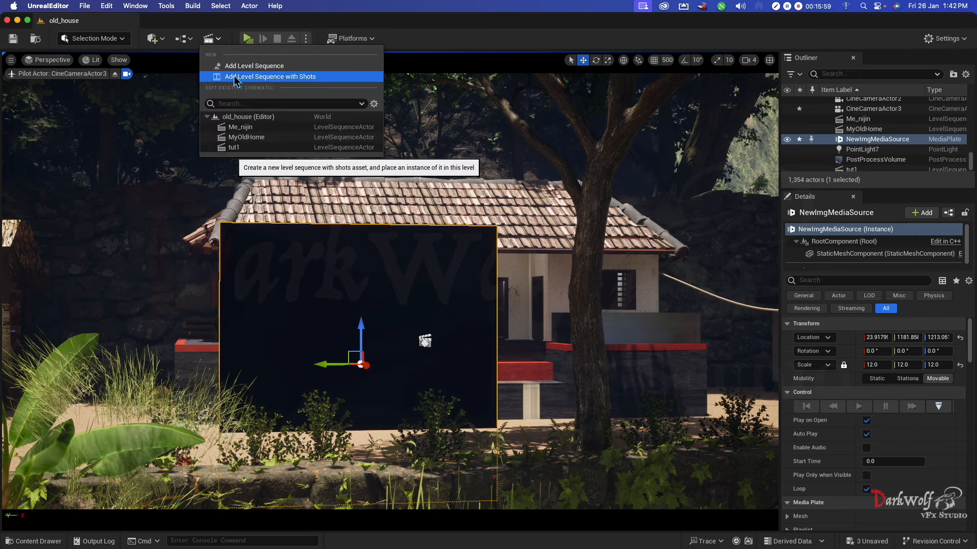
click(270, 75)
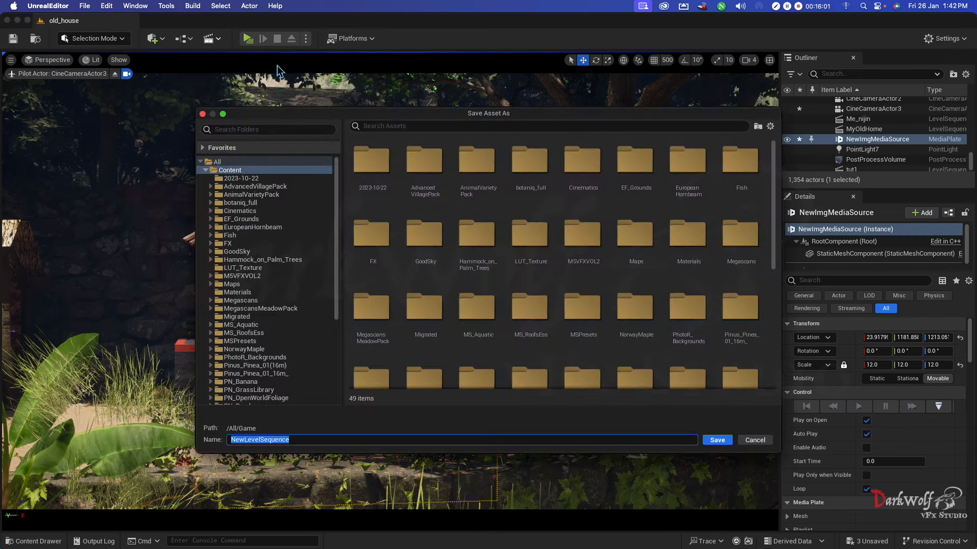
scroll(down, 3)
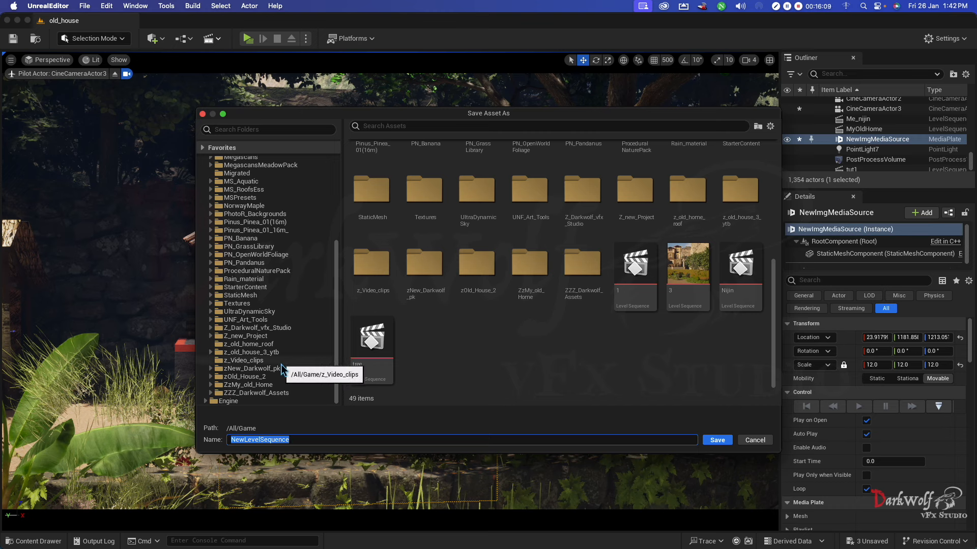
mouse_move(281, 356)
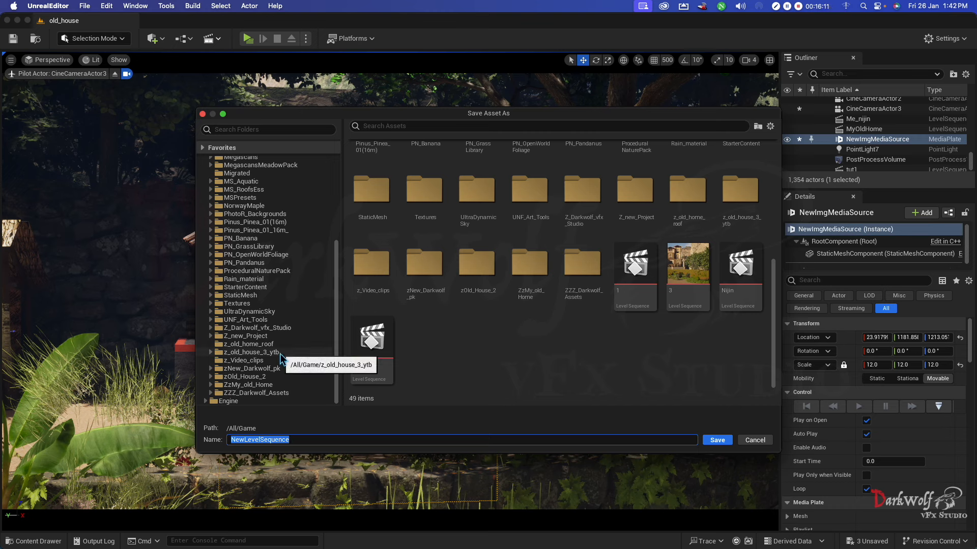
click(251, 352)
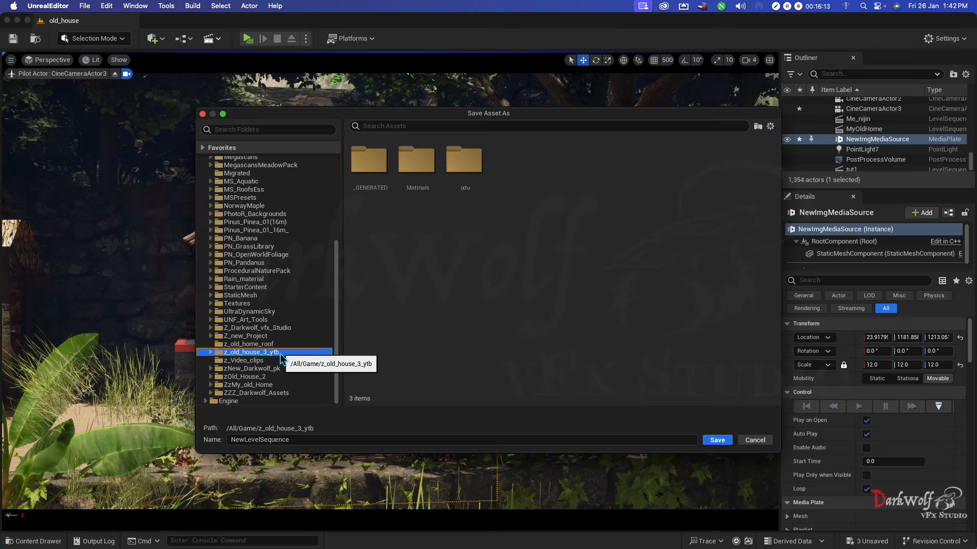
click(716, 439)
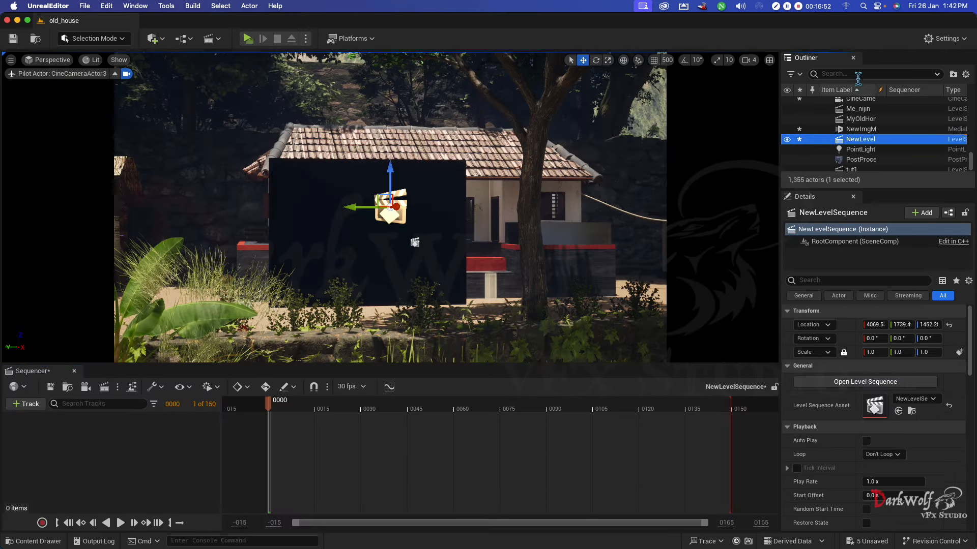
- Add CineCameraActor3 to NewLevelSequence and choose Movie Scene Capture (Legacy) rendering
text(camera)
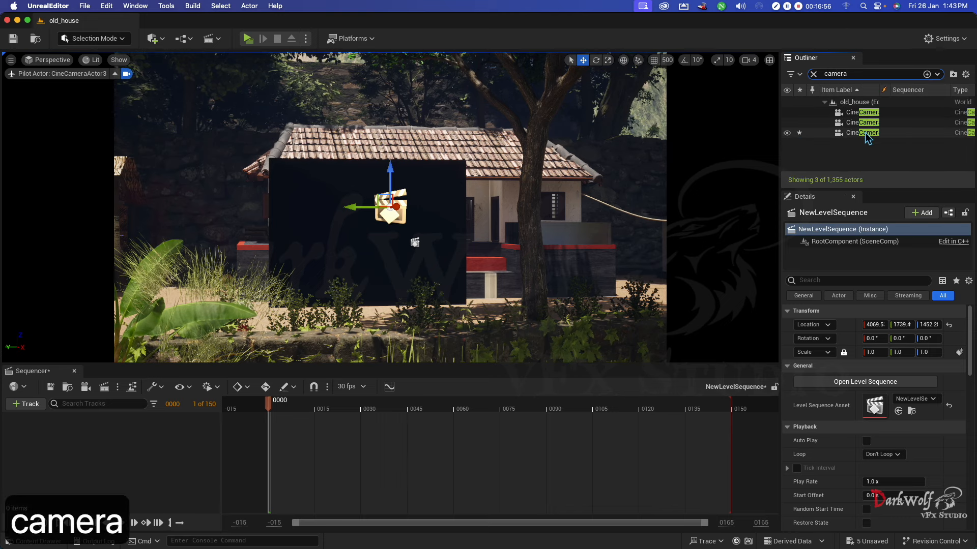
click(866, 132)
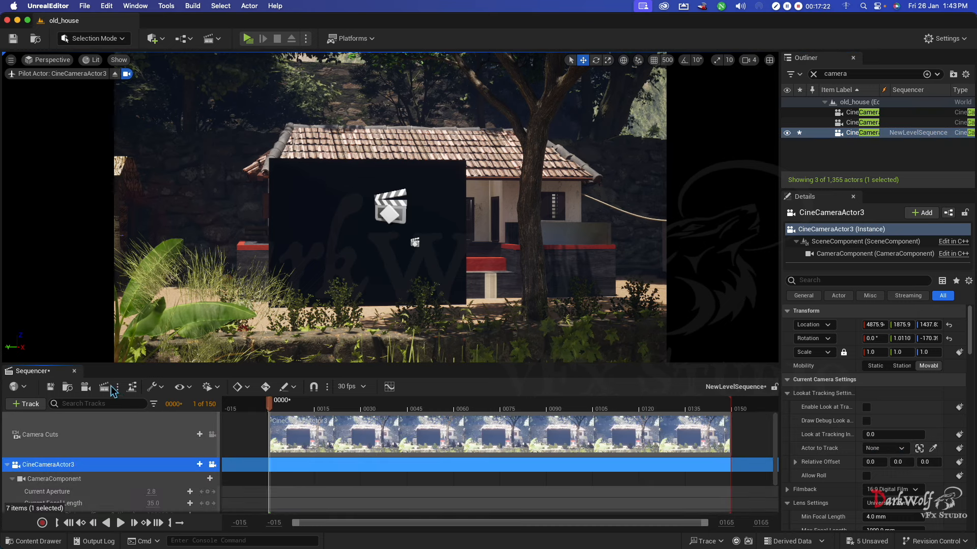
mouse_move(117, 388)
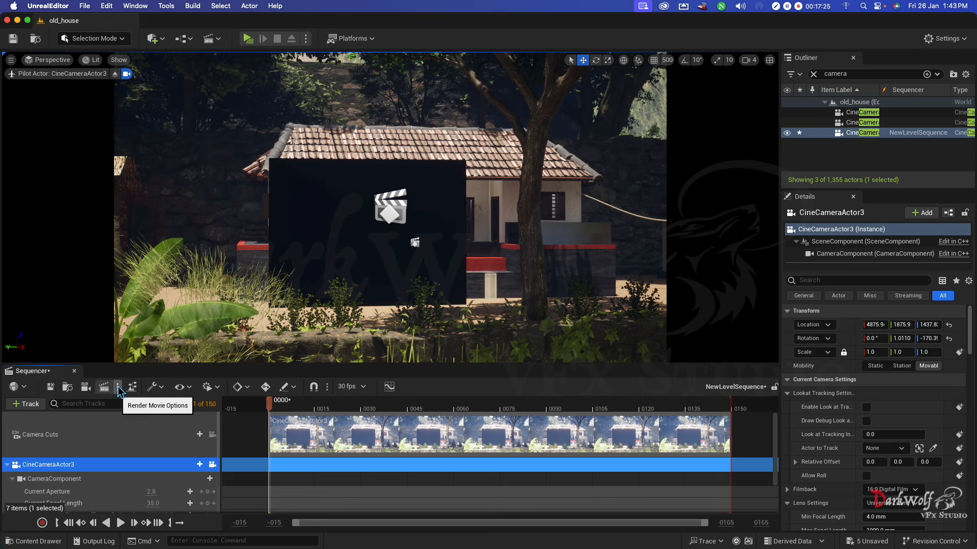
click(117, 386)
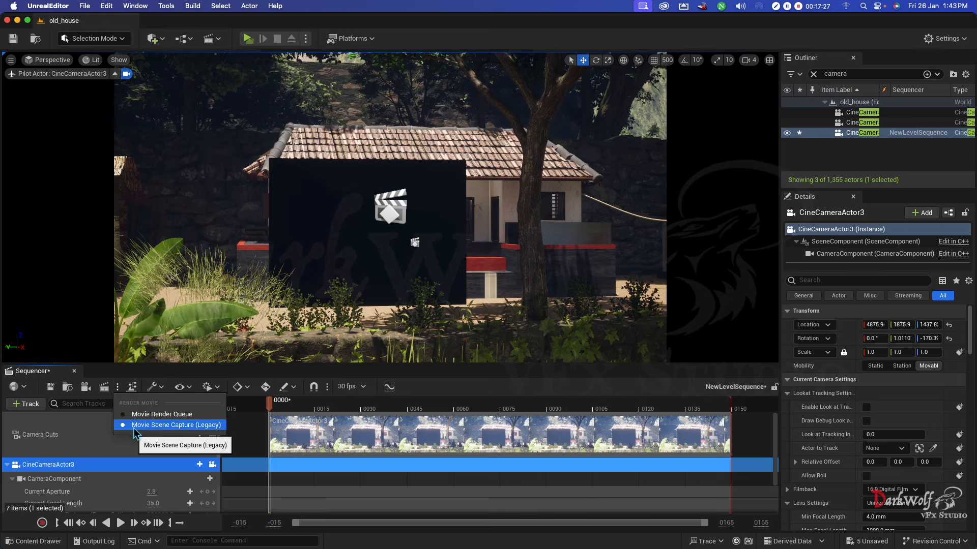
mouse_move(191, 436)
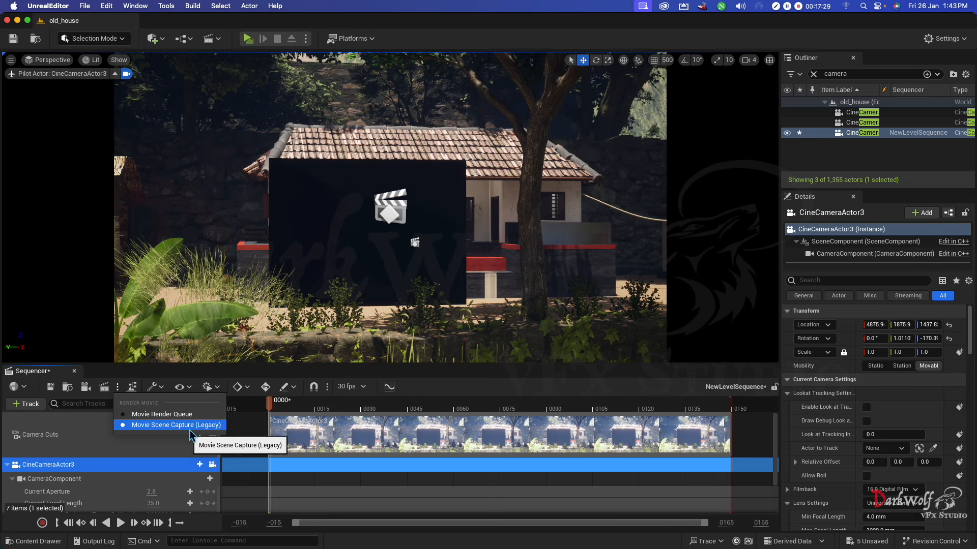
mouse_move(88, 397)
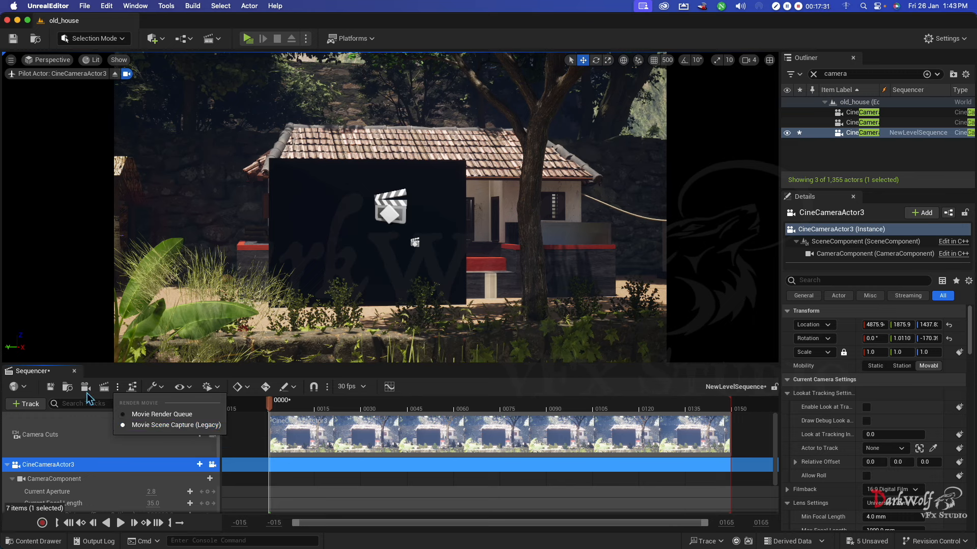
- Set the movie render output directory to the Desktop
click(176, 424)
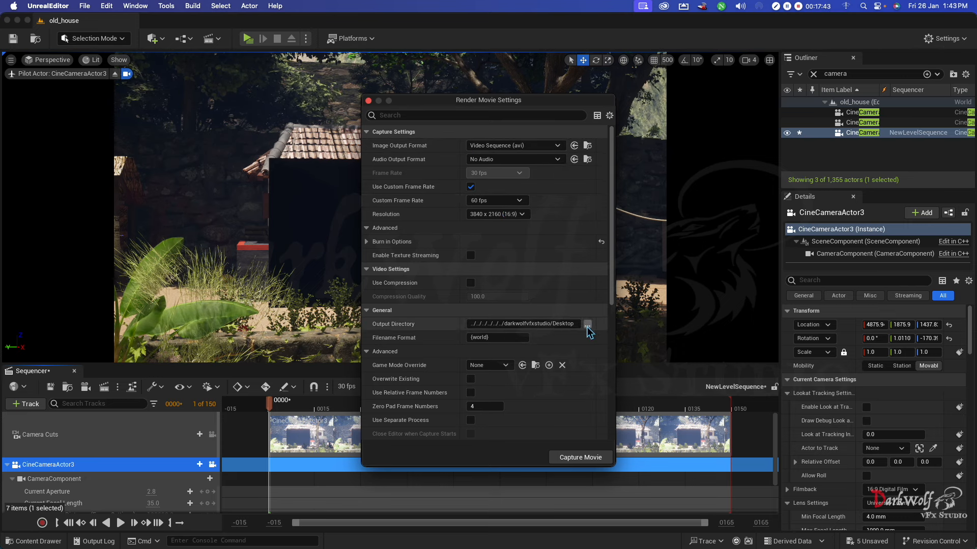
click(586, 324)
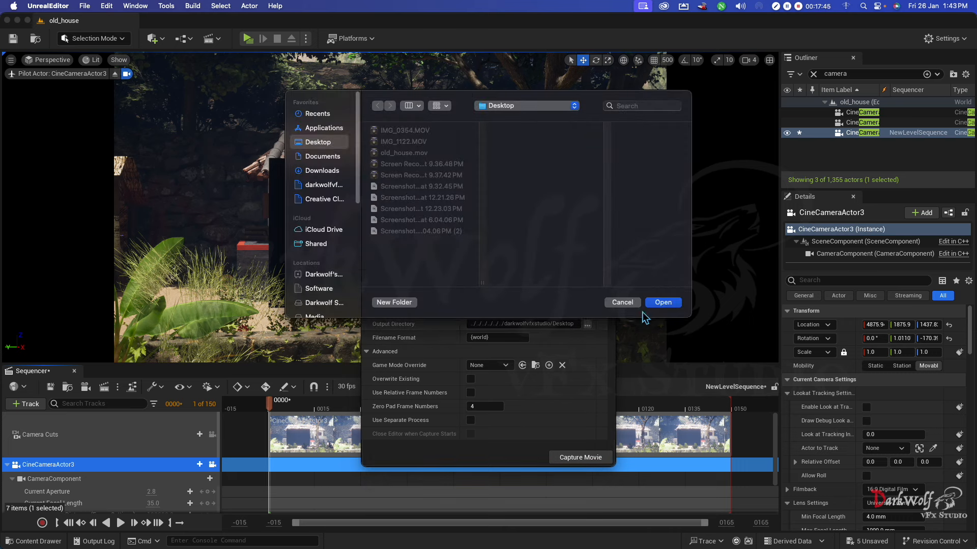
click(621, 302)
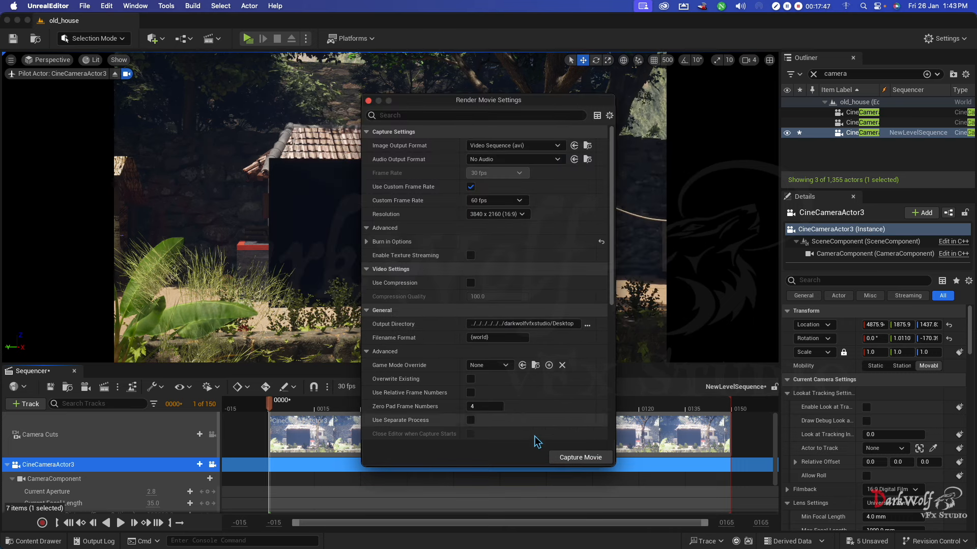
- Capture the 3840×2160 60 fps movie, saving changed assets, and select old_house_(3).mov
click(579, 458)
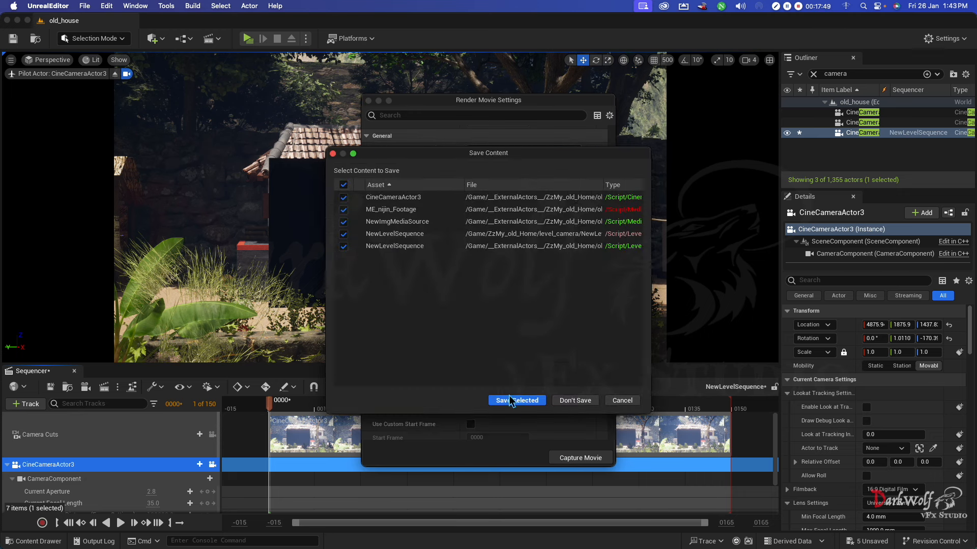
click(517, 401)
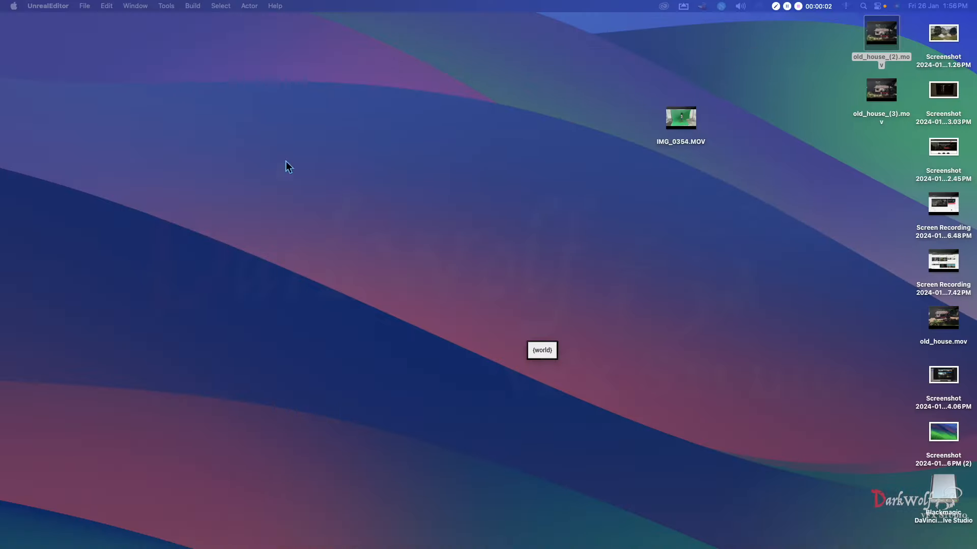
click(880, 89)
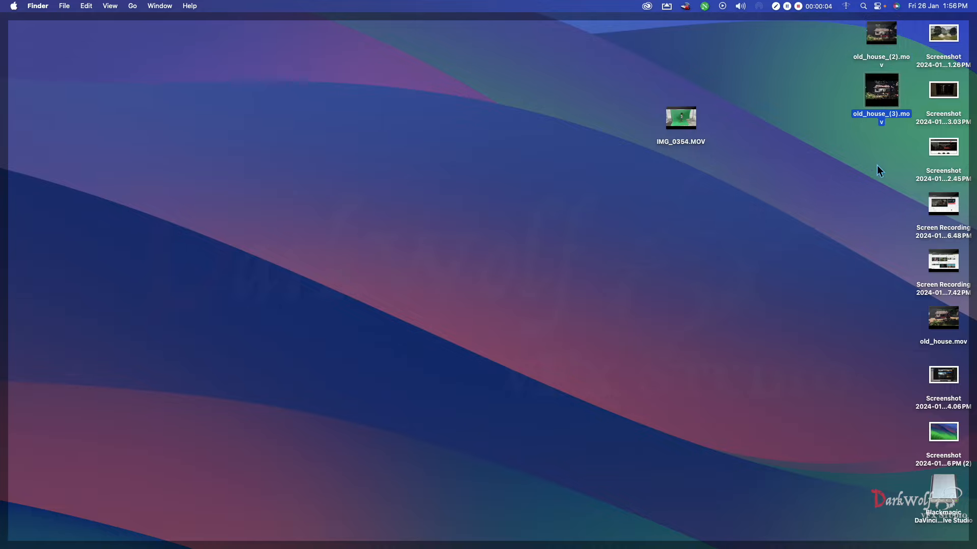